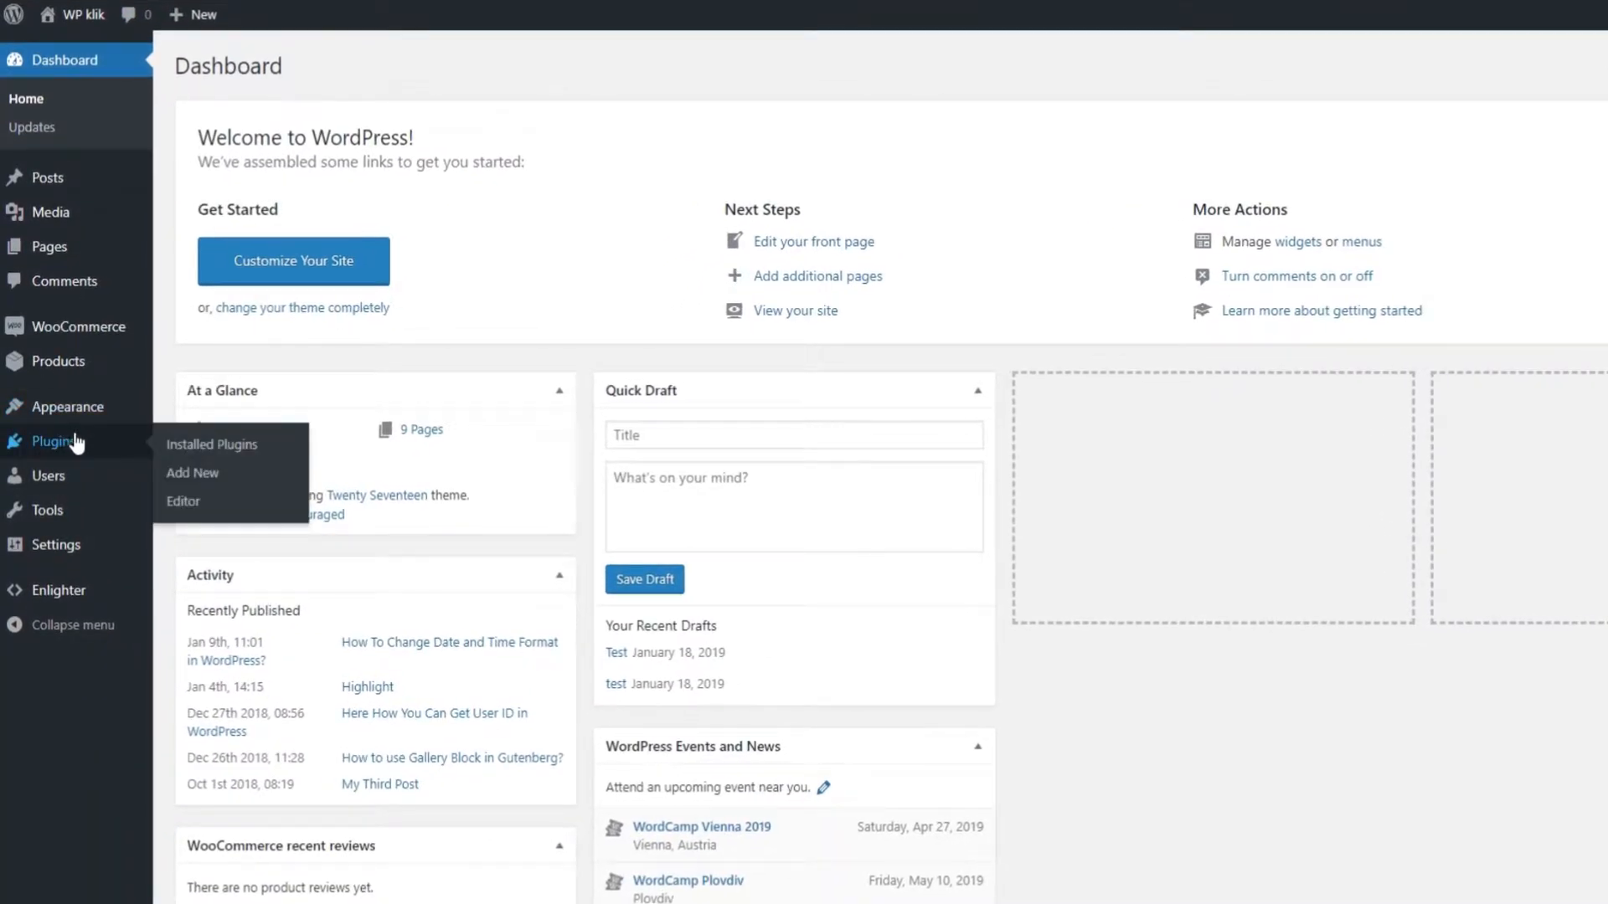
# Step: Search for 'Advanced WordPress Backgrounds' in Add New plugins, then install and activate it
pyautogui.click(192, 472)
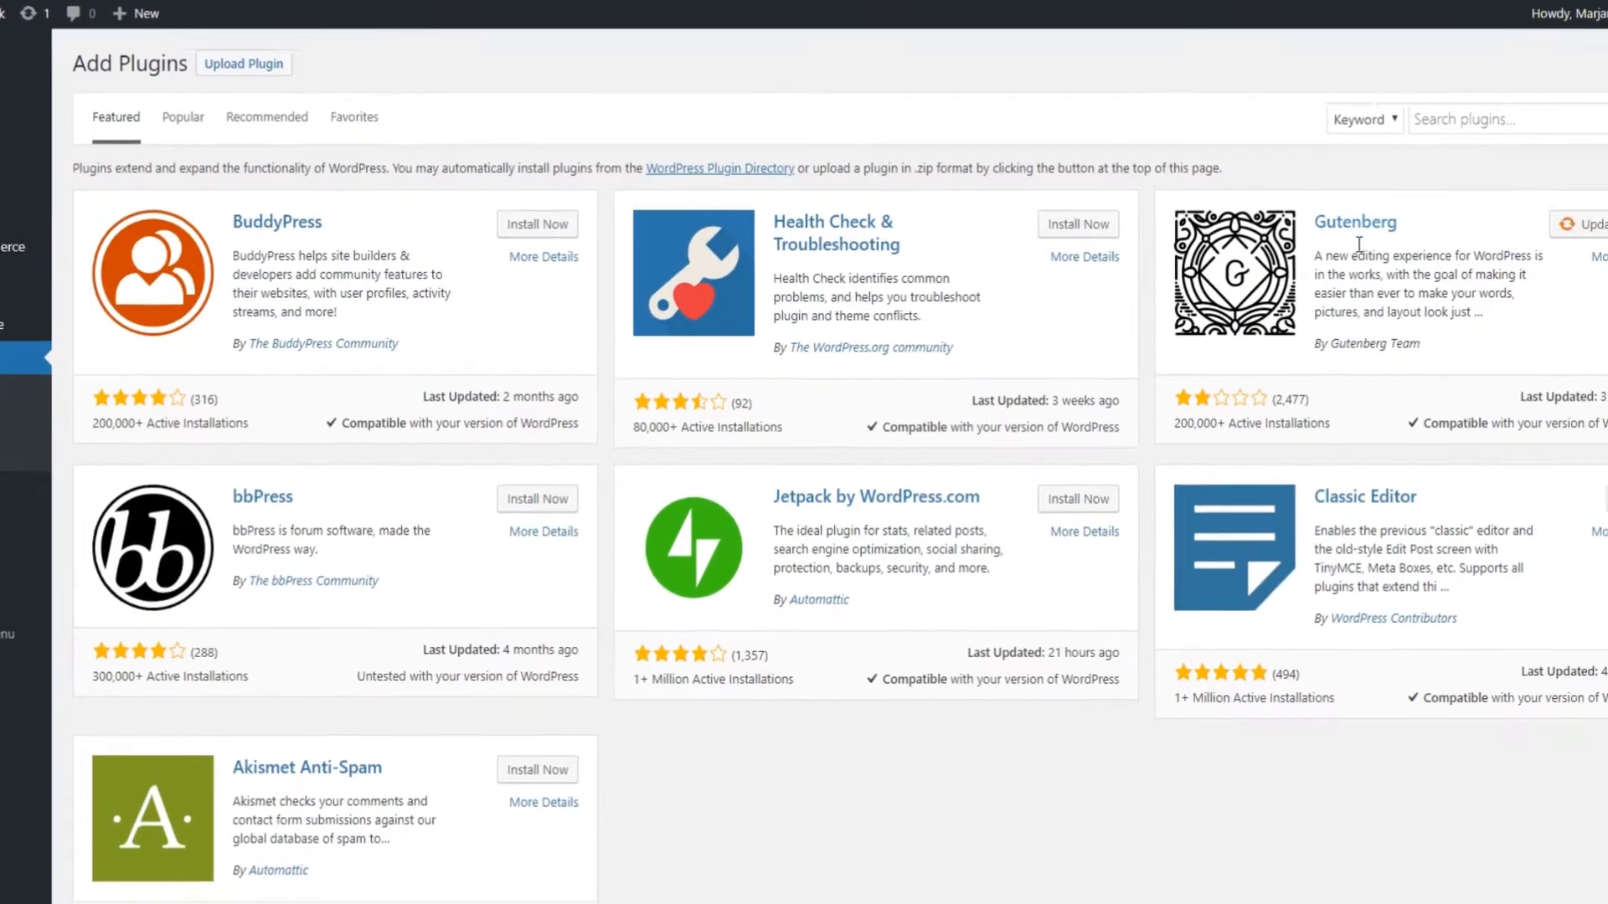
pyautogui.write('Advanced WordPress Backgrounds')
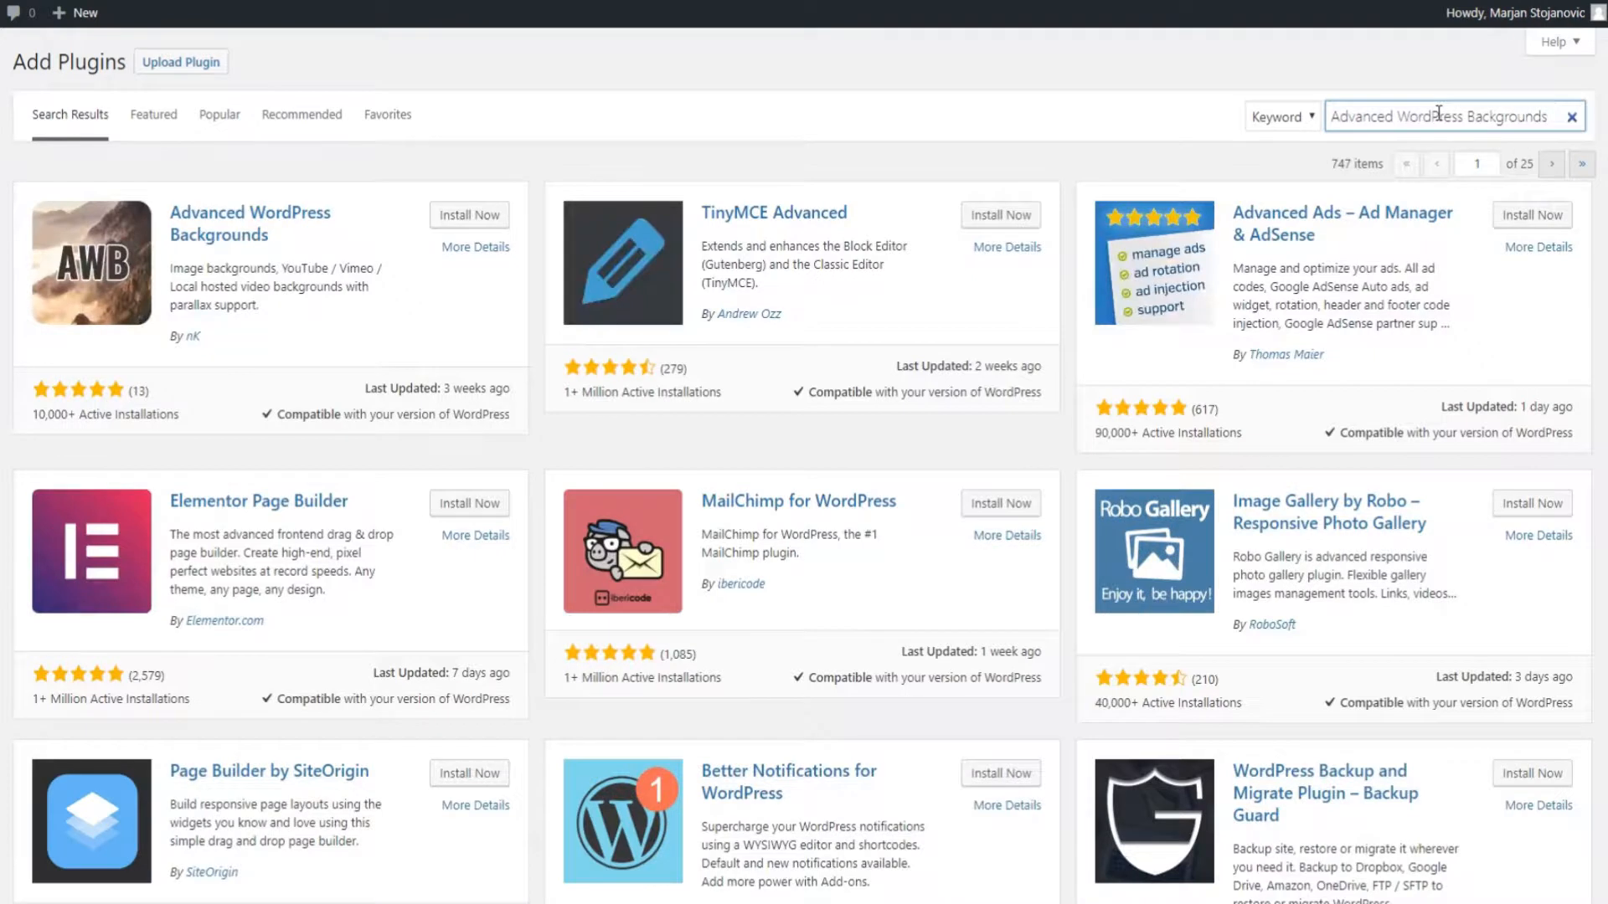
pyautogui.click(469, 215)
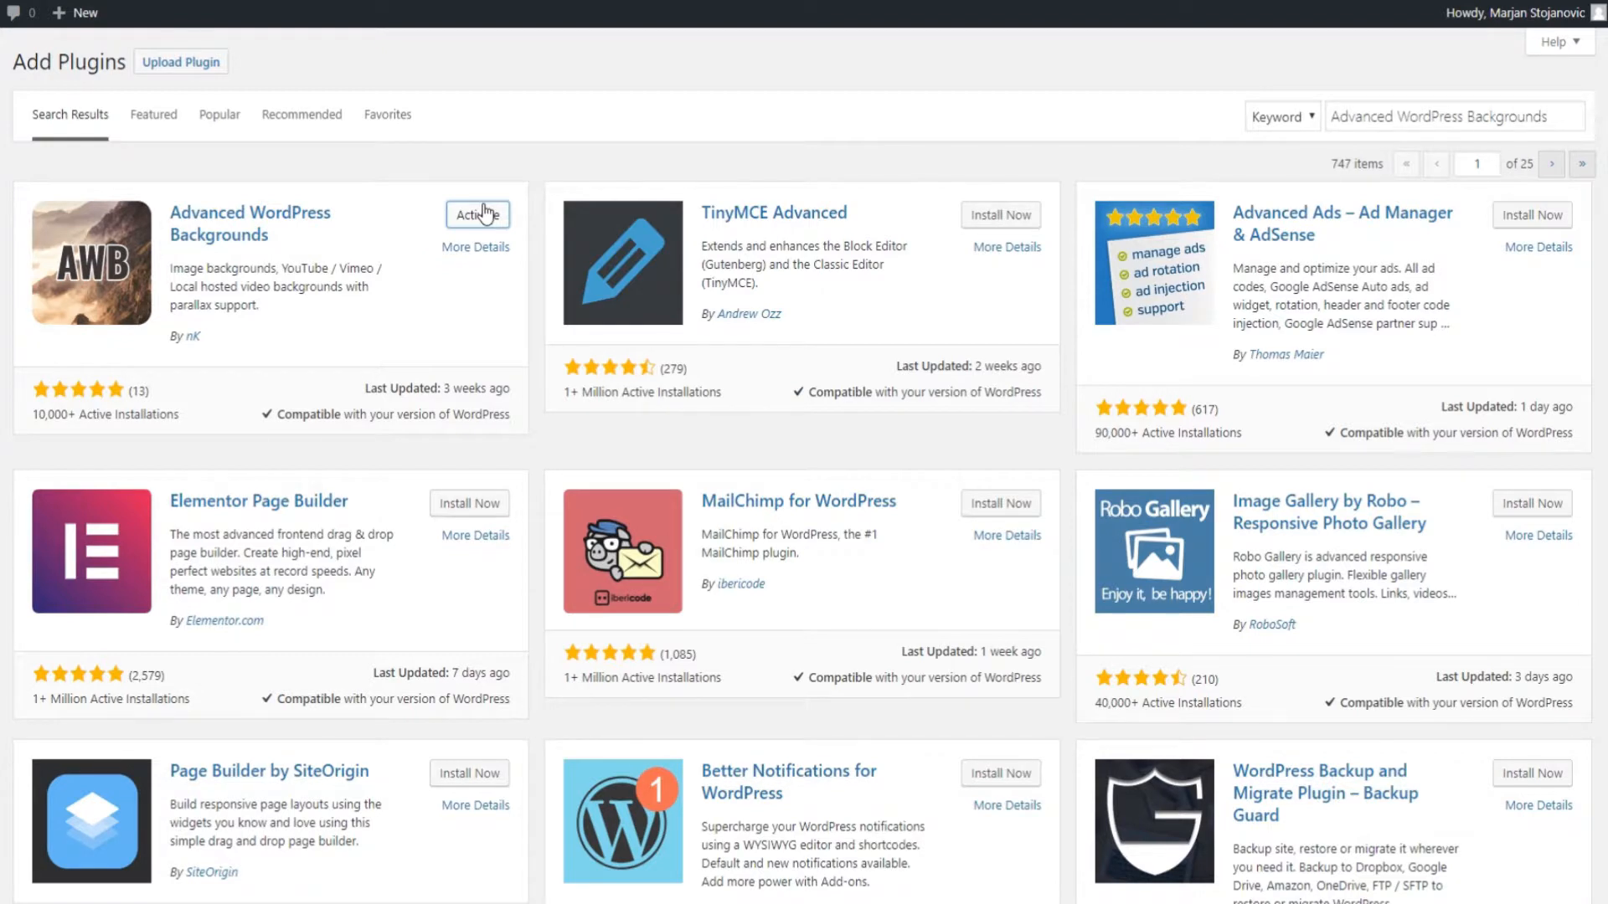
pyautogui.click(477, 215)
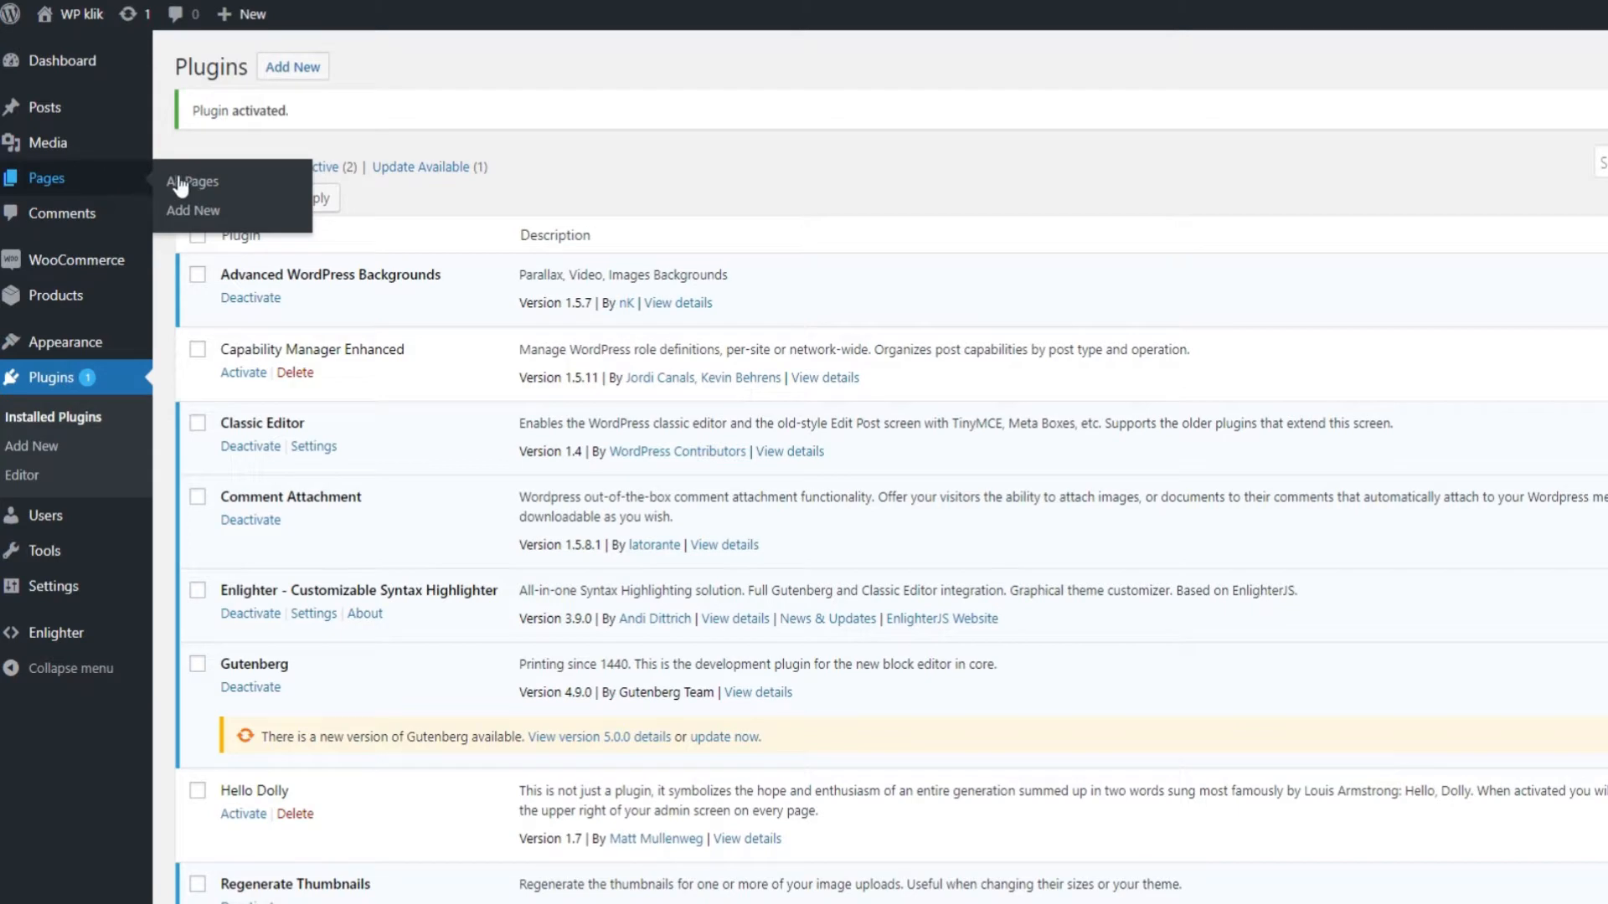
# Step: Edit the Parallax Effect Page from All Pages and bring up the AWB Shortcode builder
pyautogui.click(191, 181)
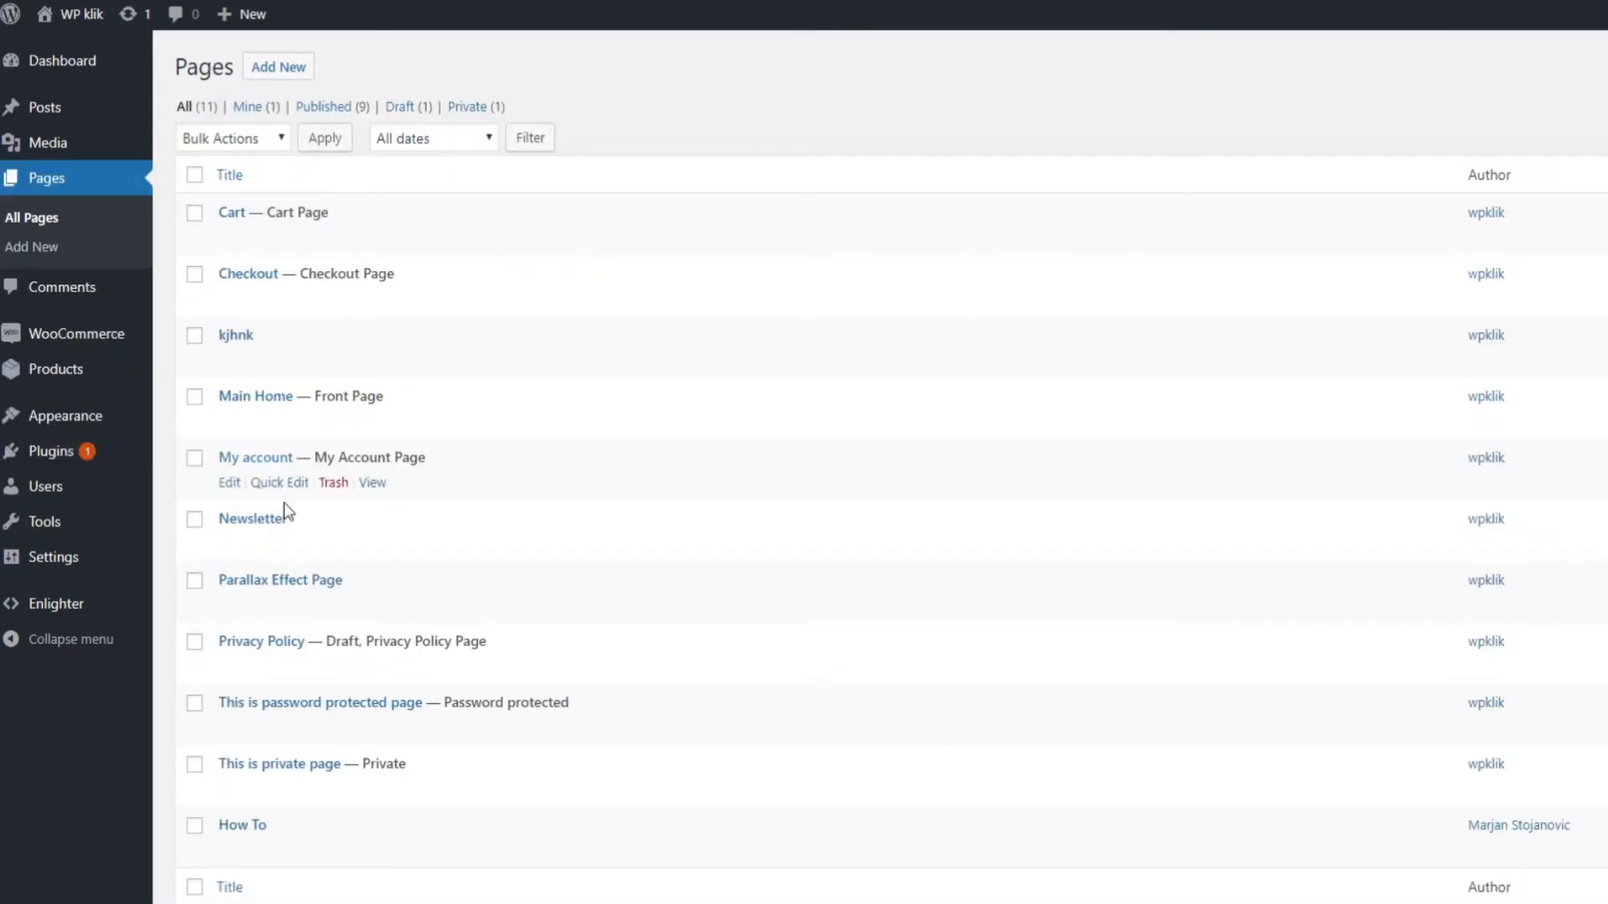
pyautogui.click(280, 579)
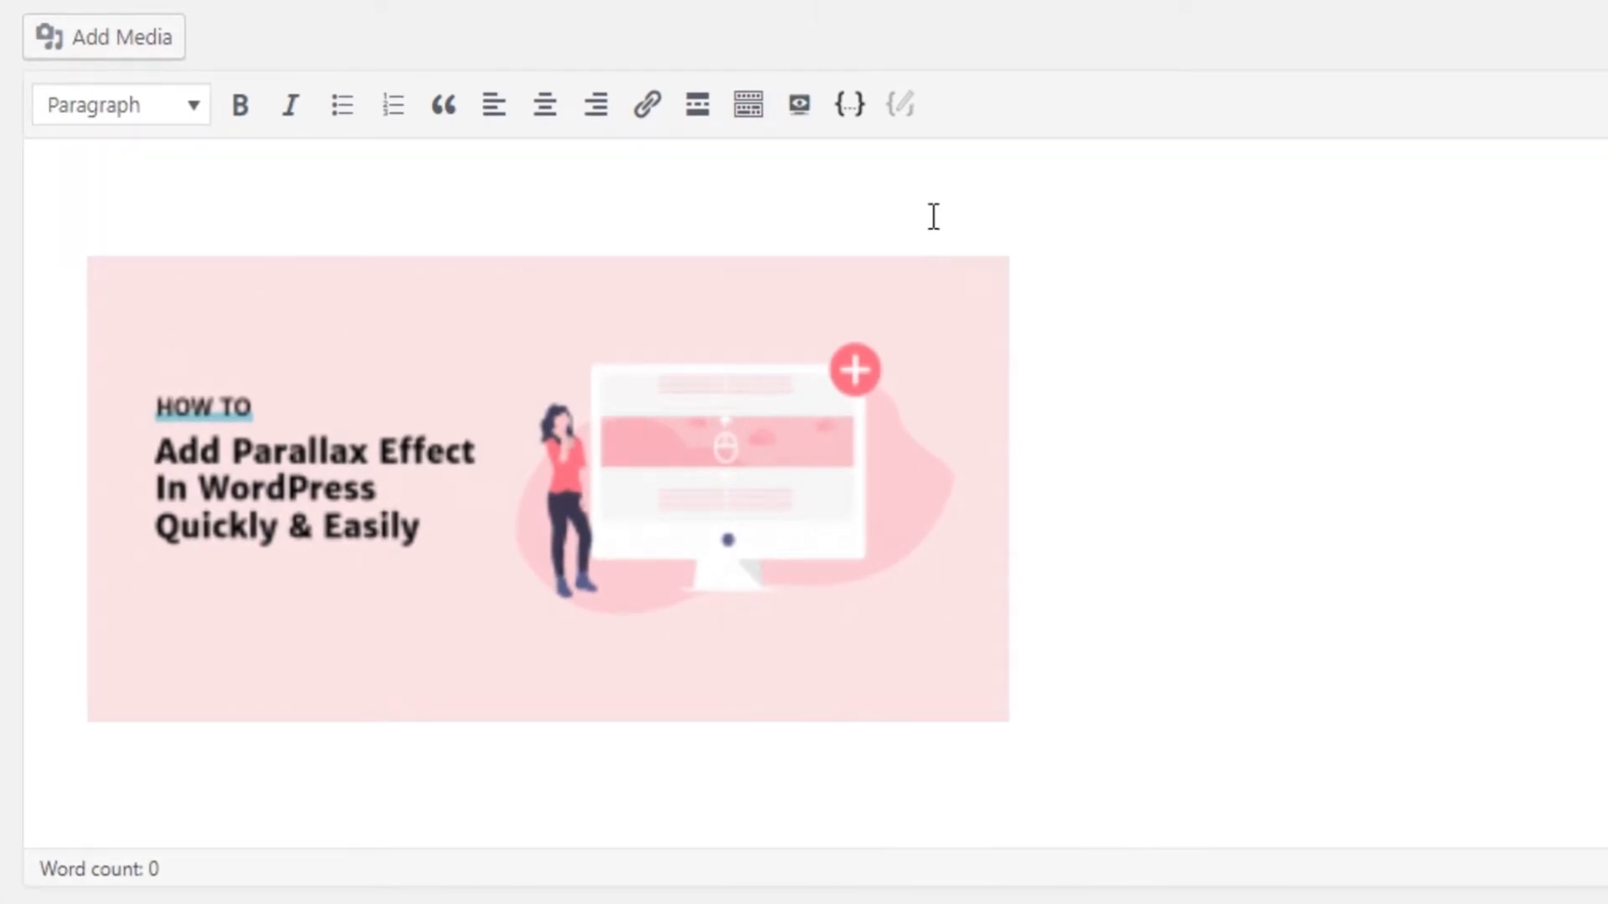
pyautogui.moveTo(798, 104)
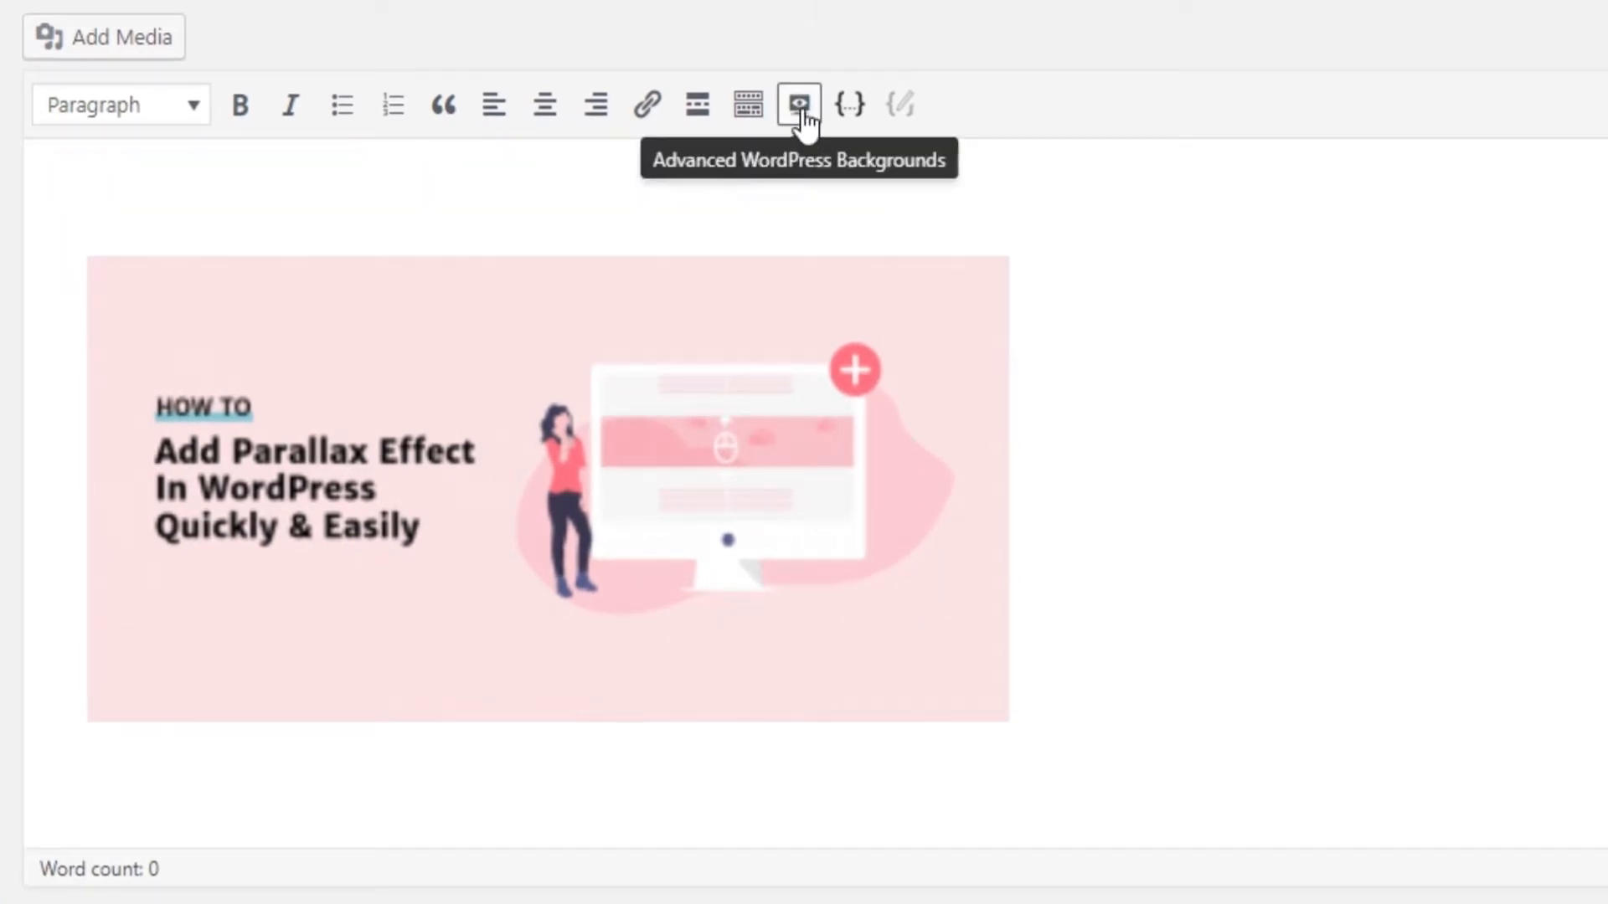
pyautogui.click(798, 104)
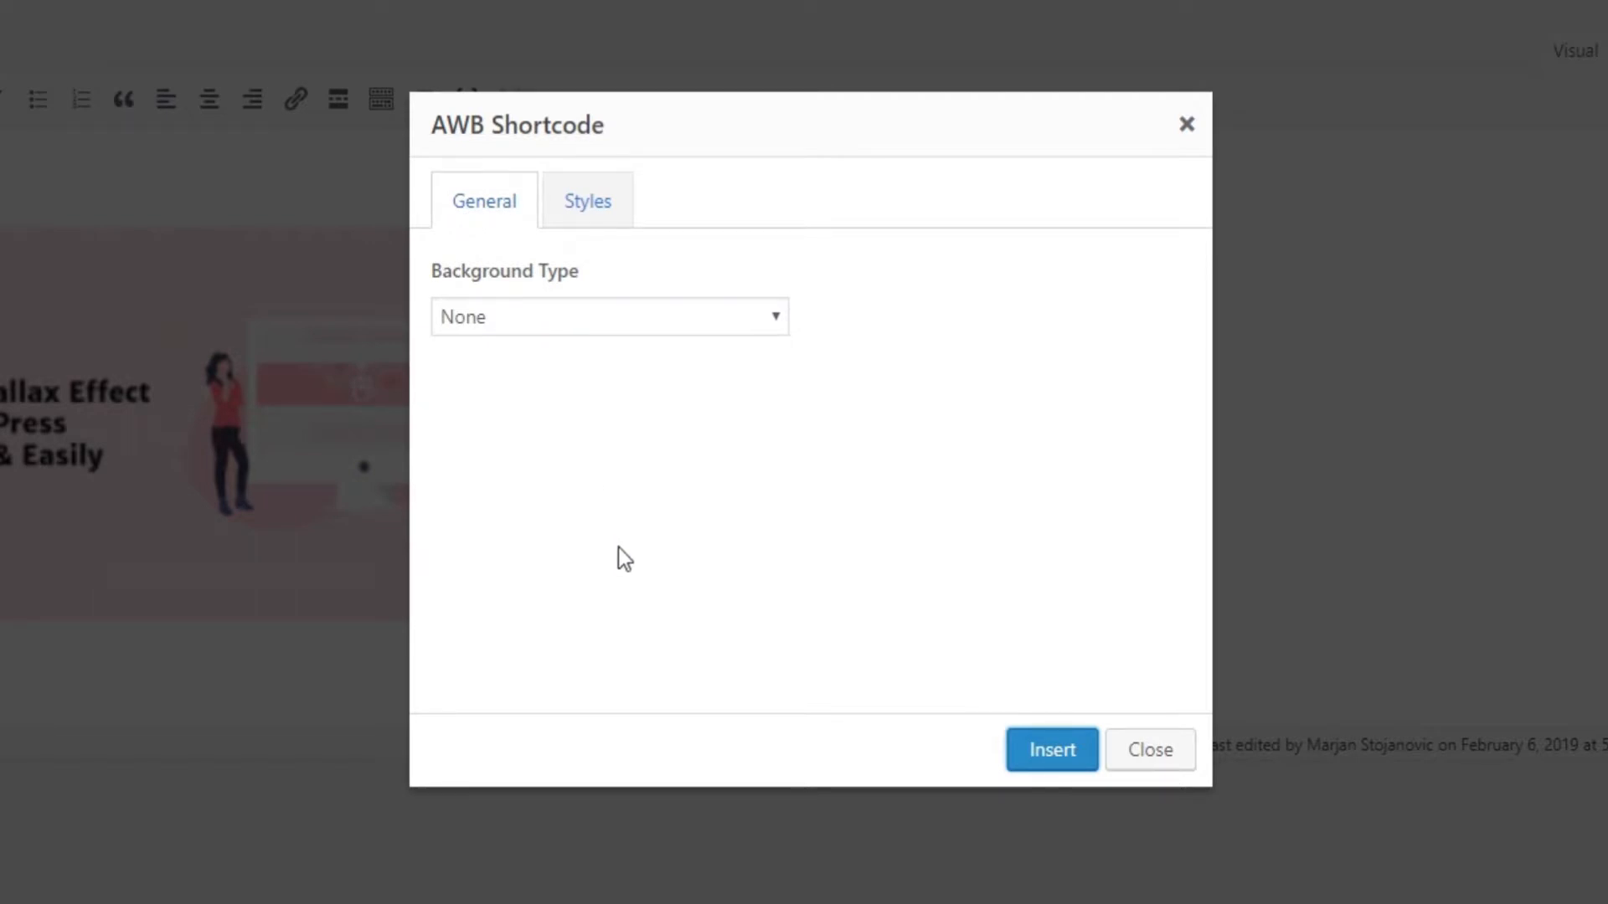
# Step: Choose Image as background type with the pink-haired woman photo from the Media Library
pyautogui.click(608, 316)
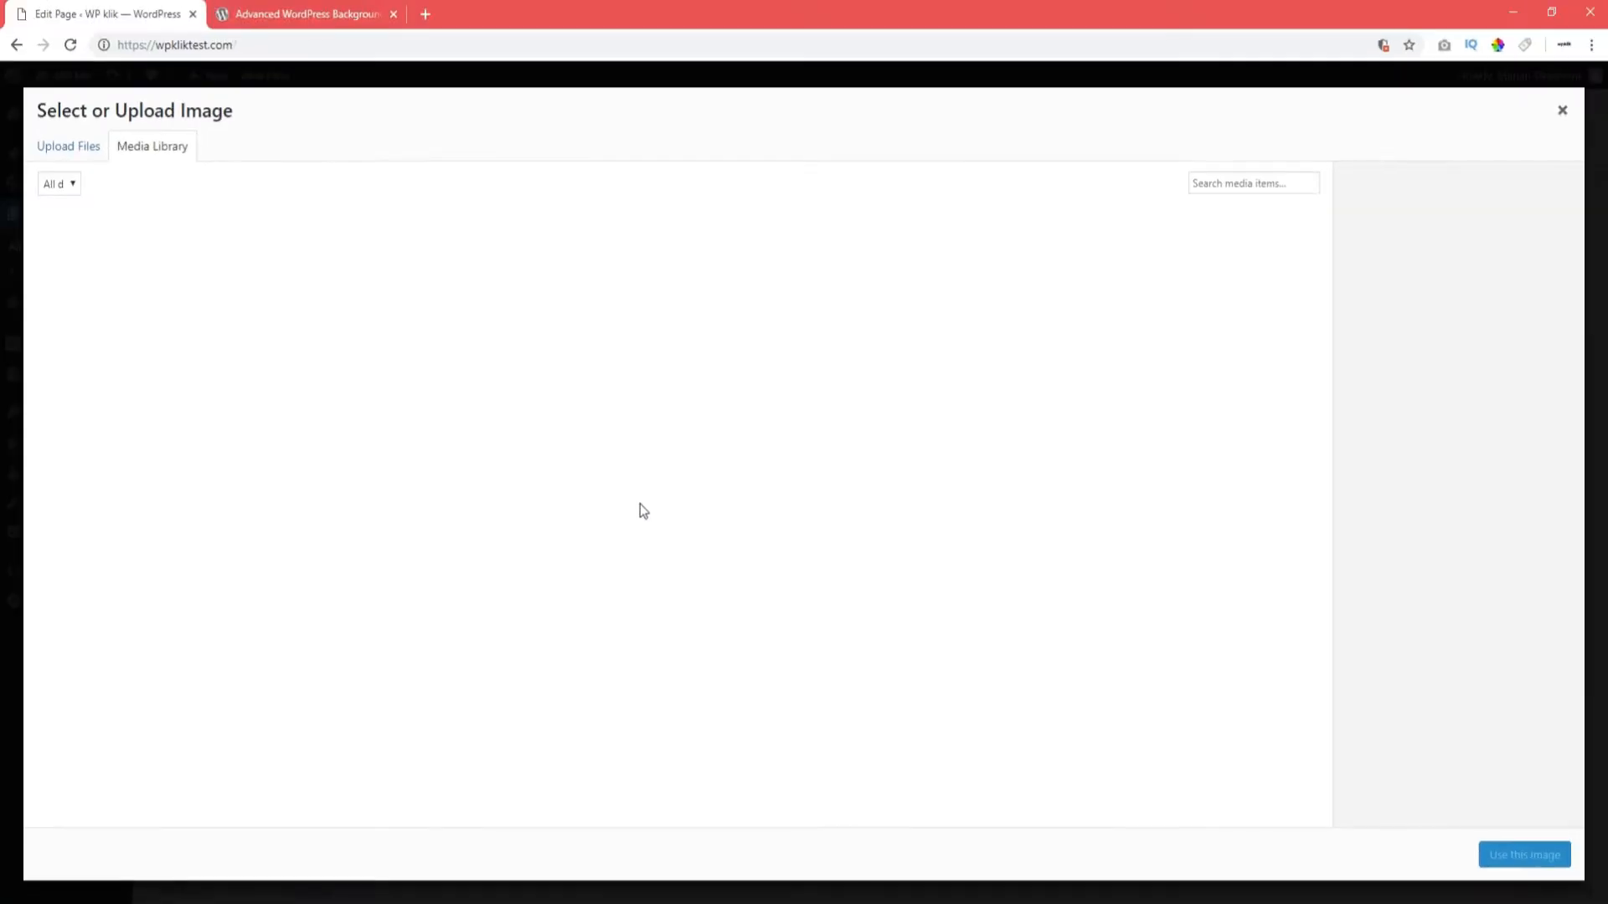
pyautogui.click(606, 540)
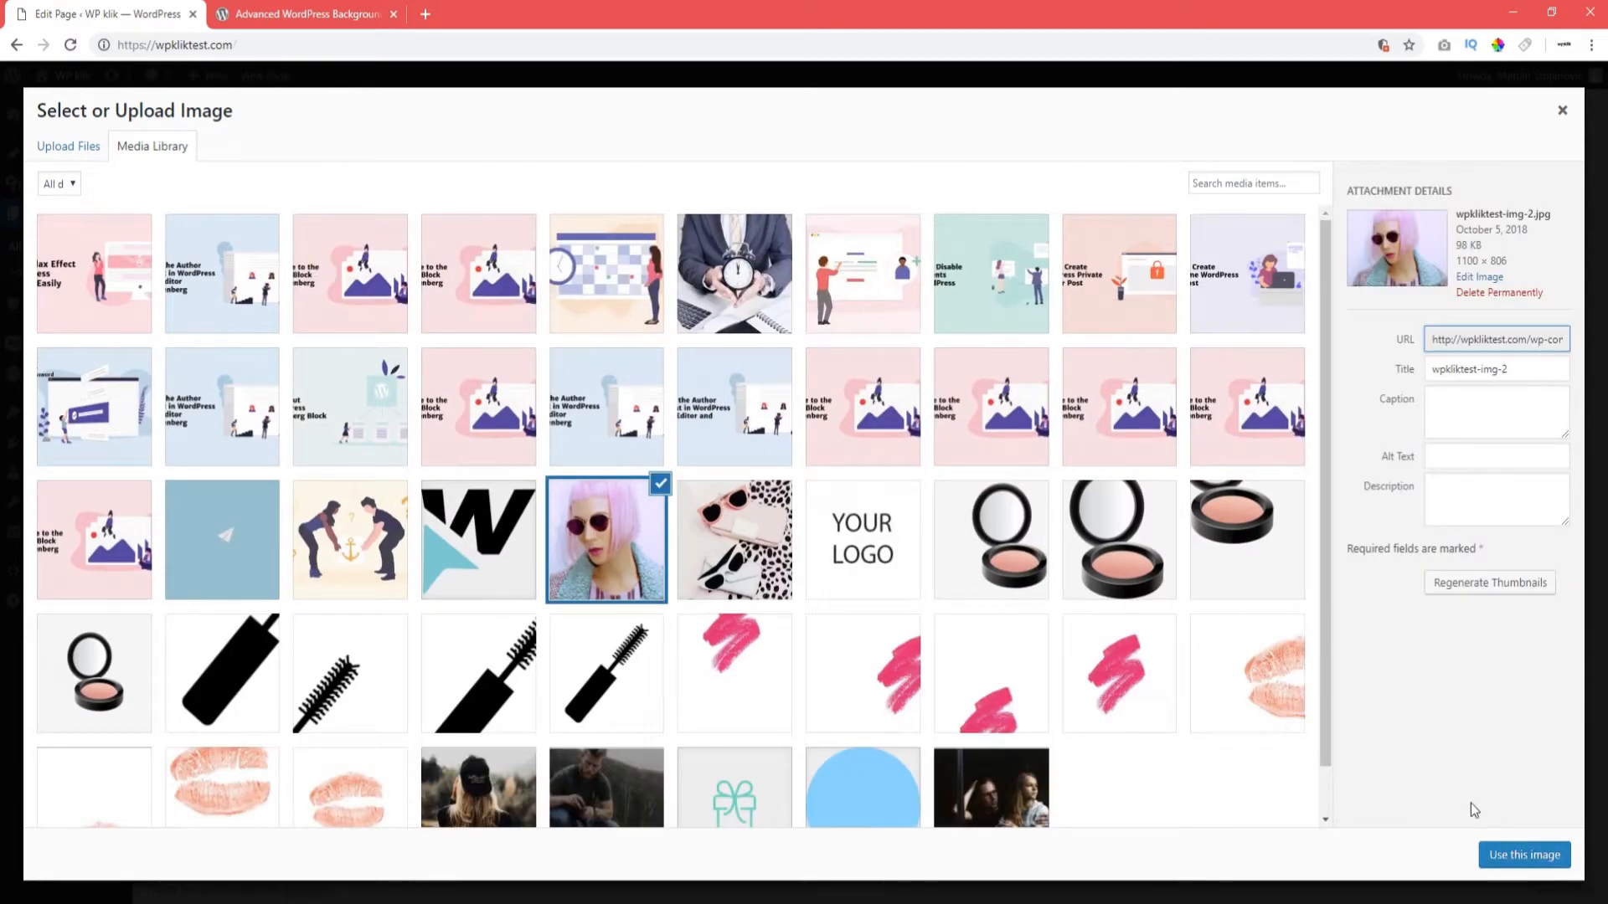
pyautogui.click(1524, 854)
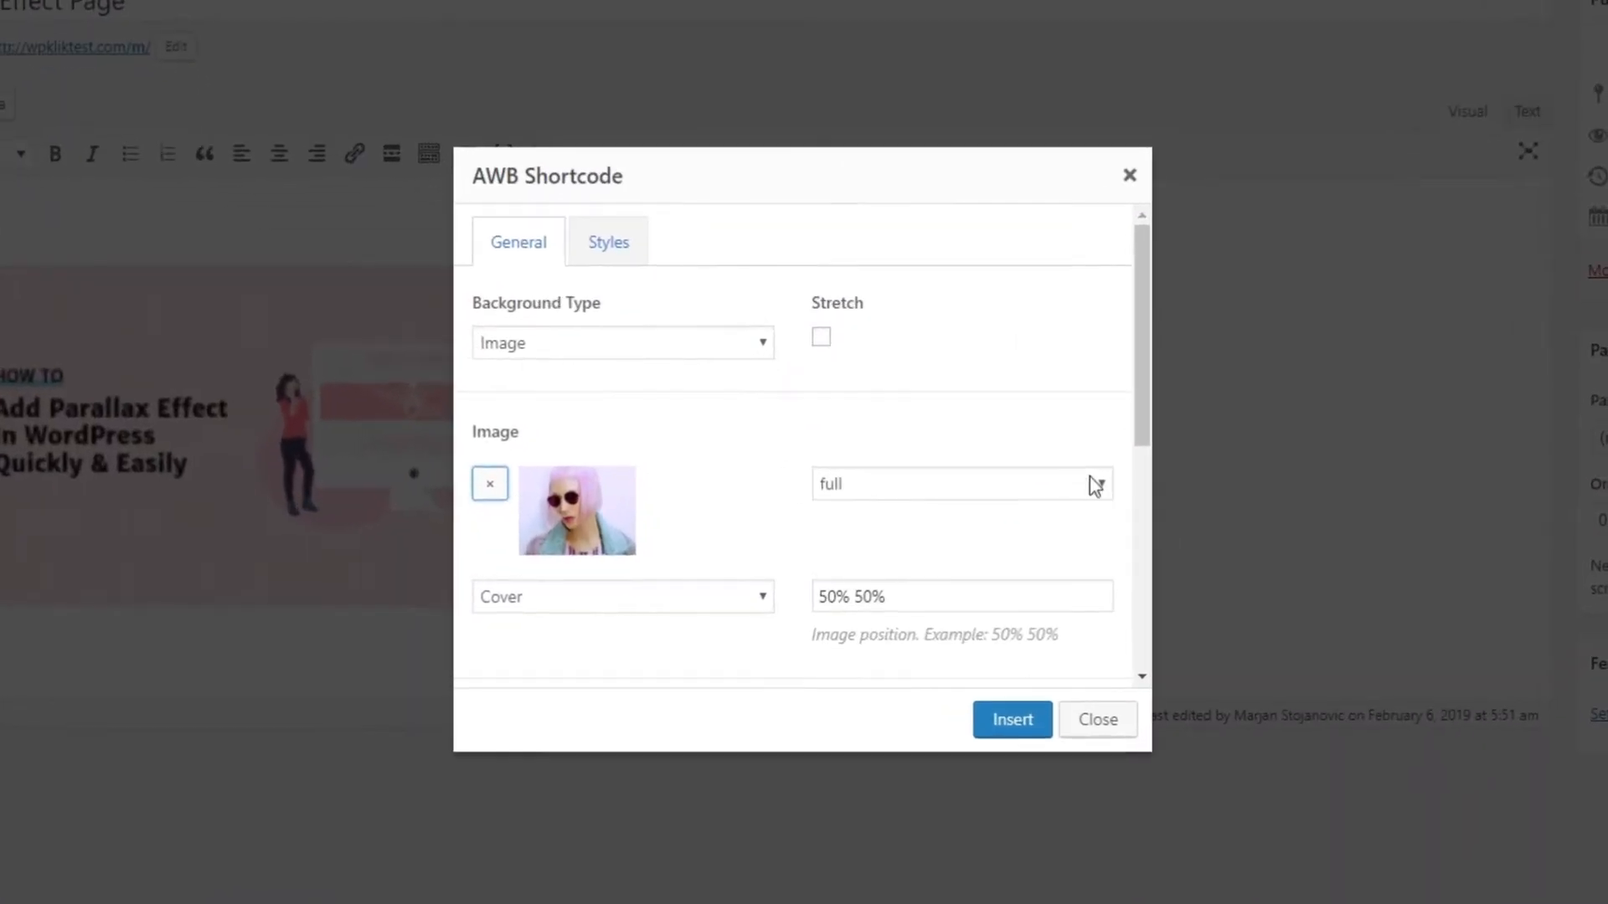
# Step: Enable Stretch and set the parallax type to Scroll at speed 0.7
pyautogui.click(820, 337)
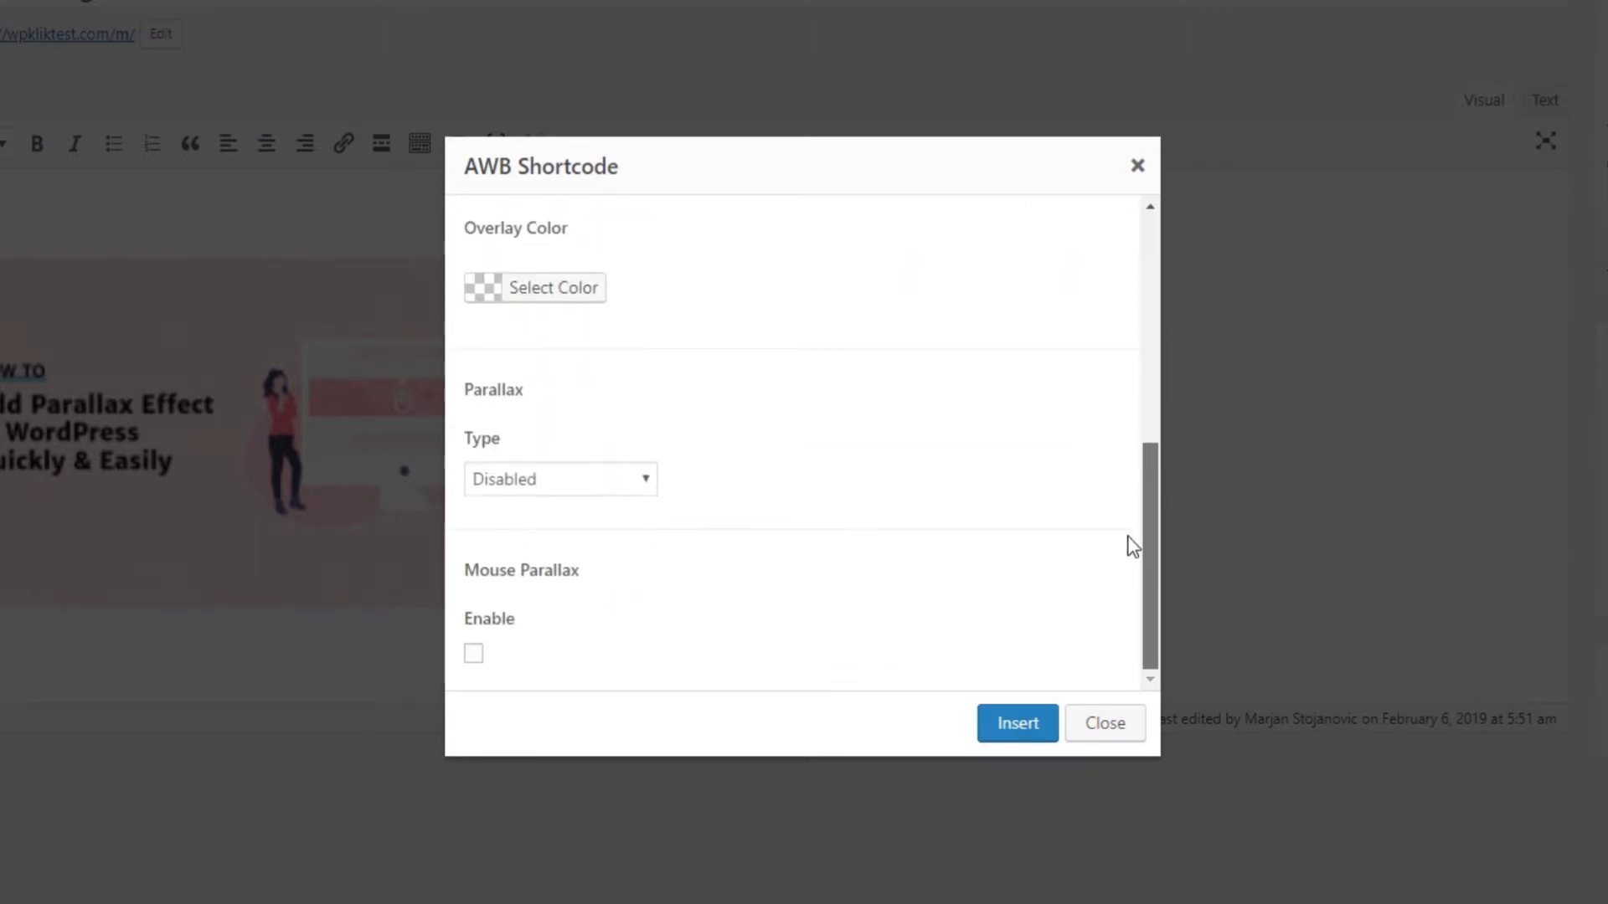
pyautogui.click(560, 479)
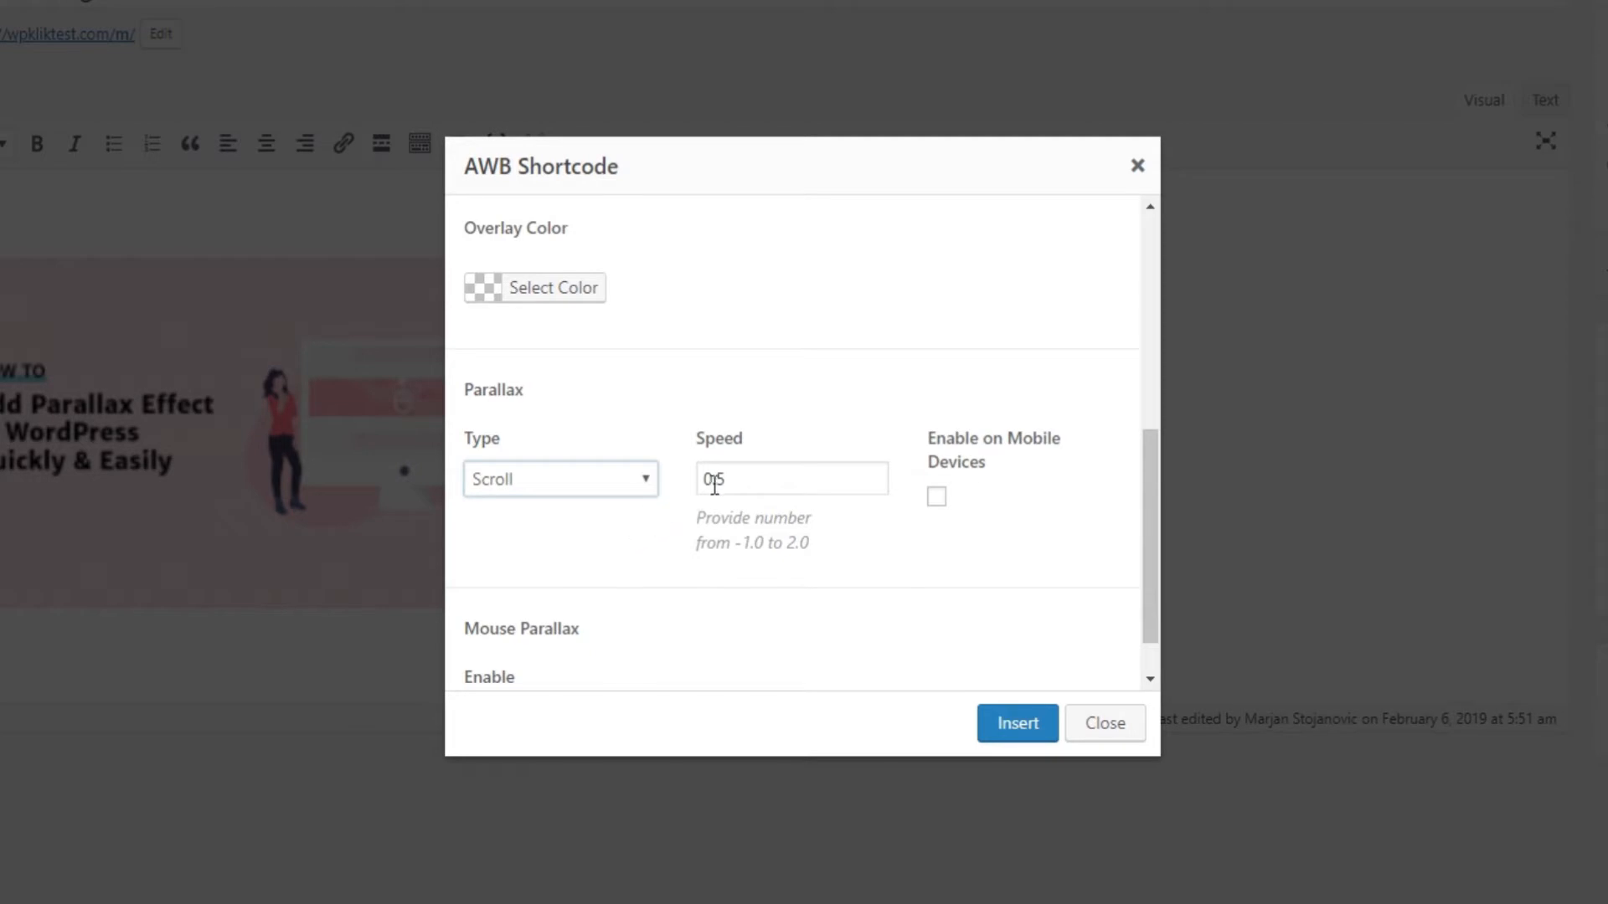
pyautogui.write('0.7')
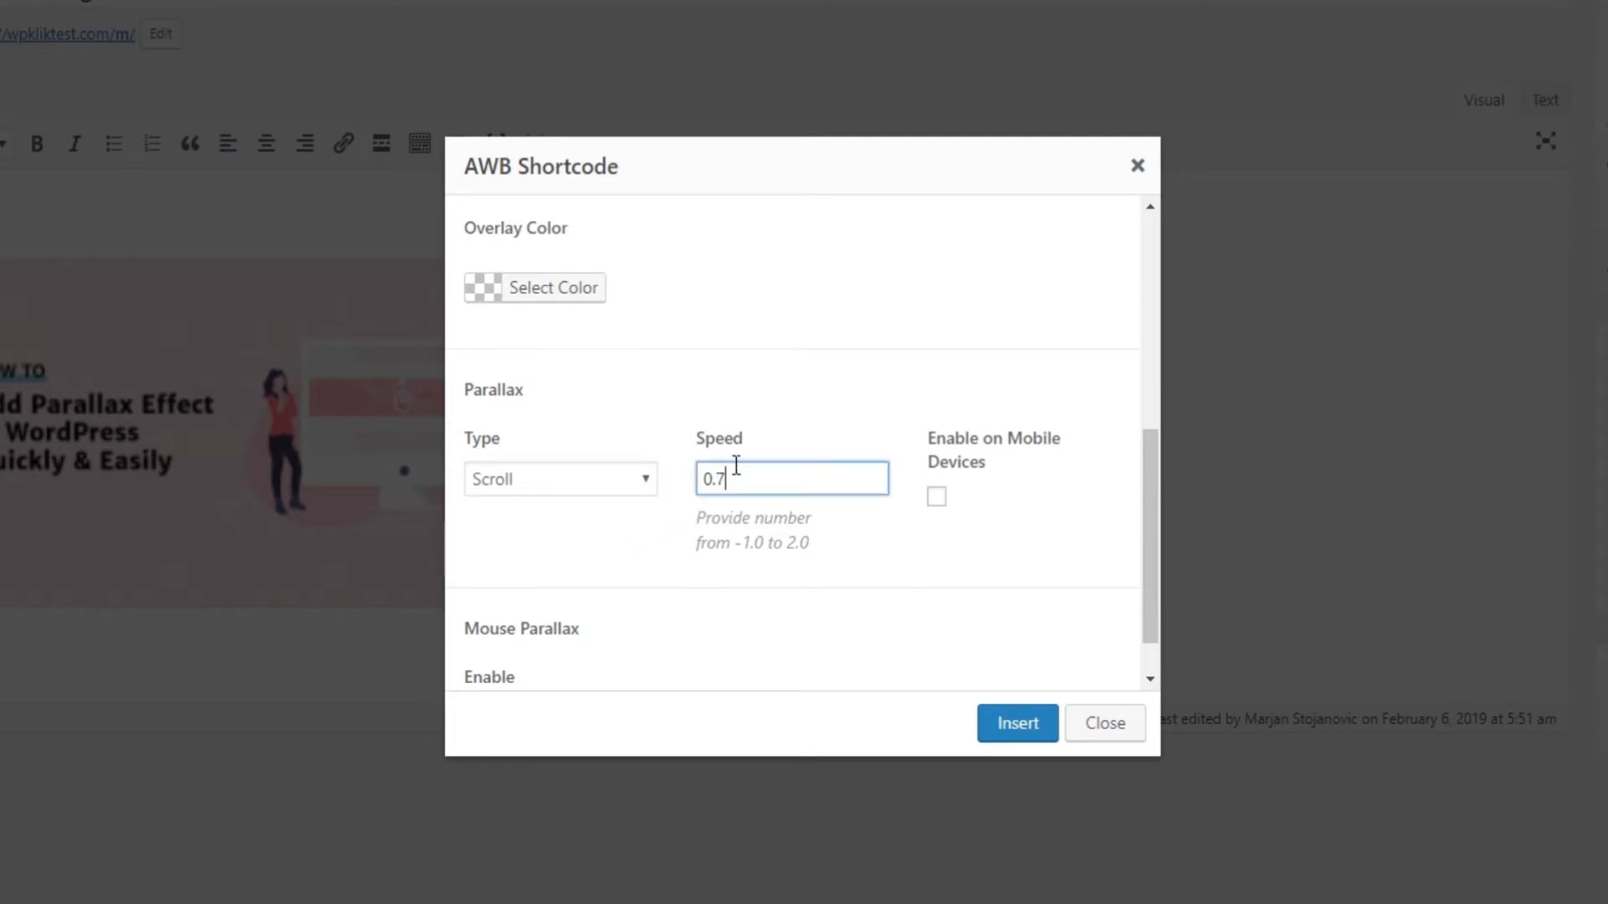
# Step: Give the shortcode 300px top padding under Styles and insert it into the page
pyautogui.click(511, 233)
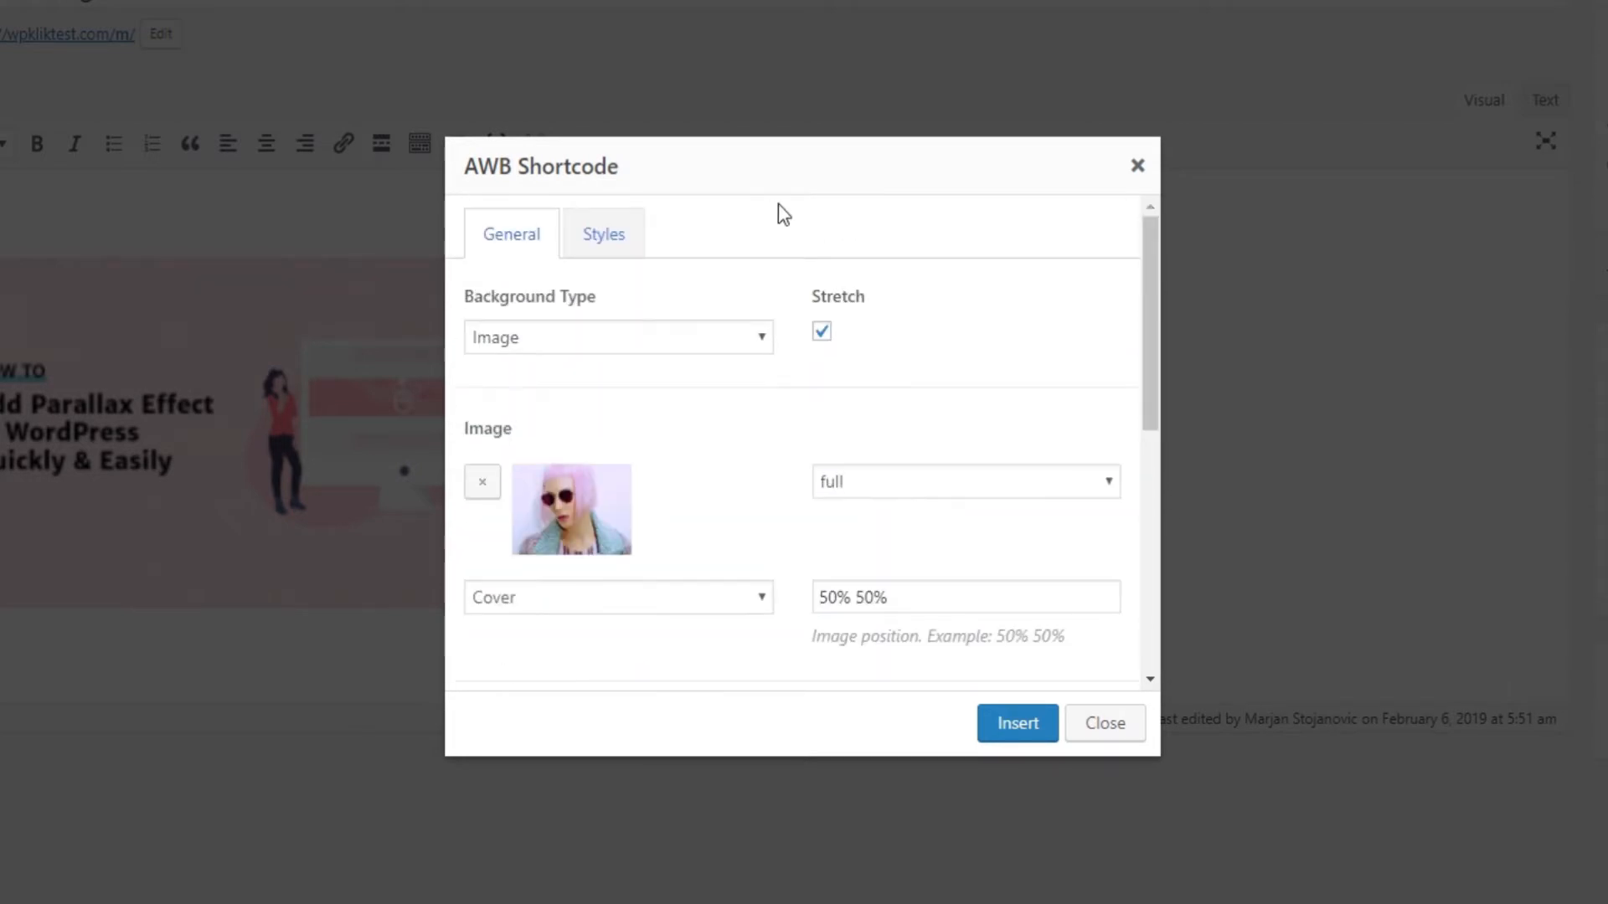
pyautogui.click(603, 234)
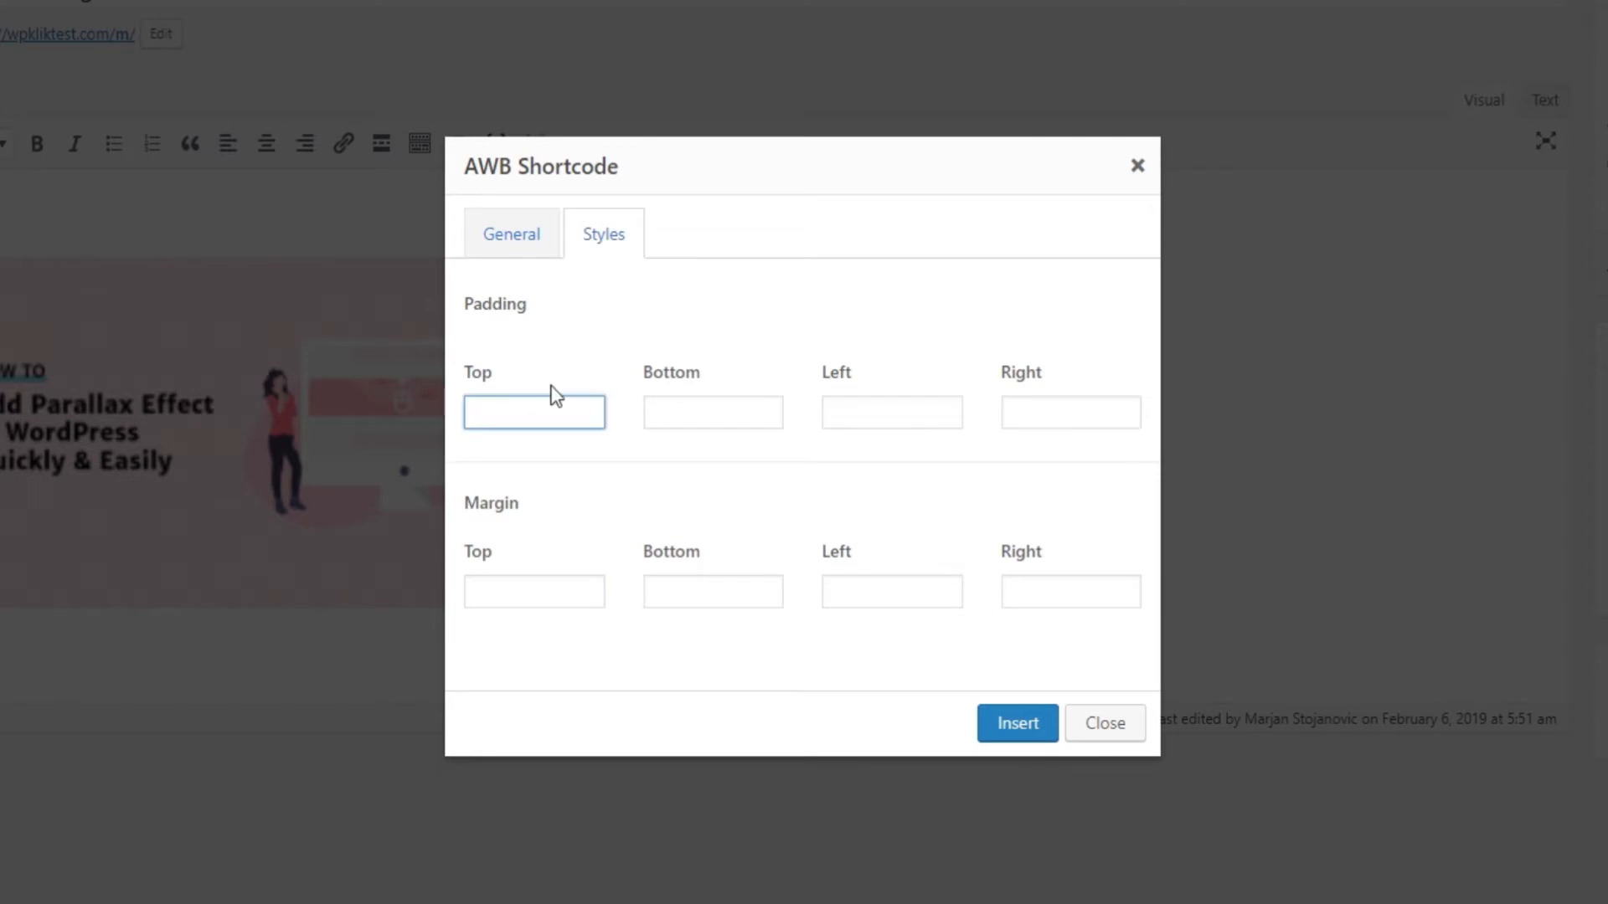
pyautogui.write('300')
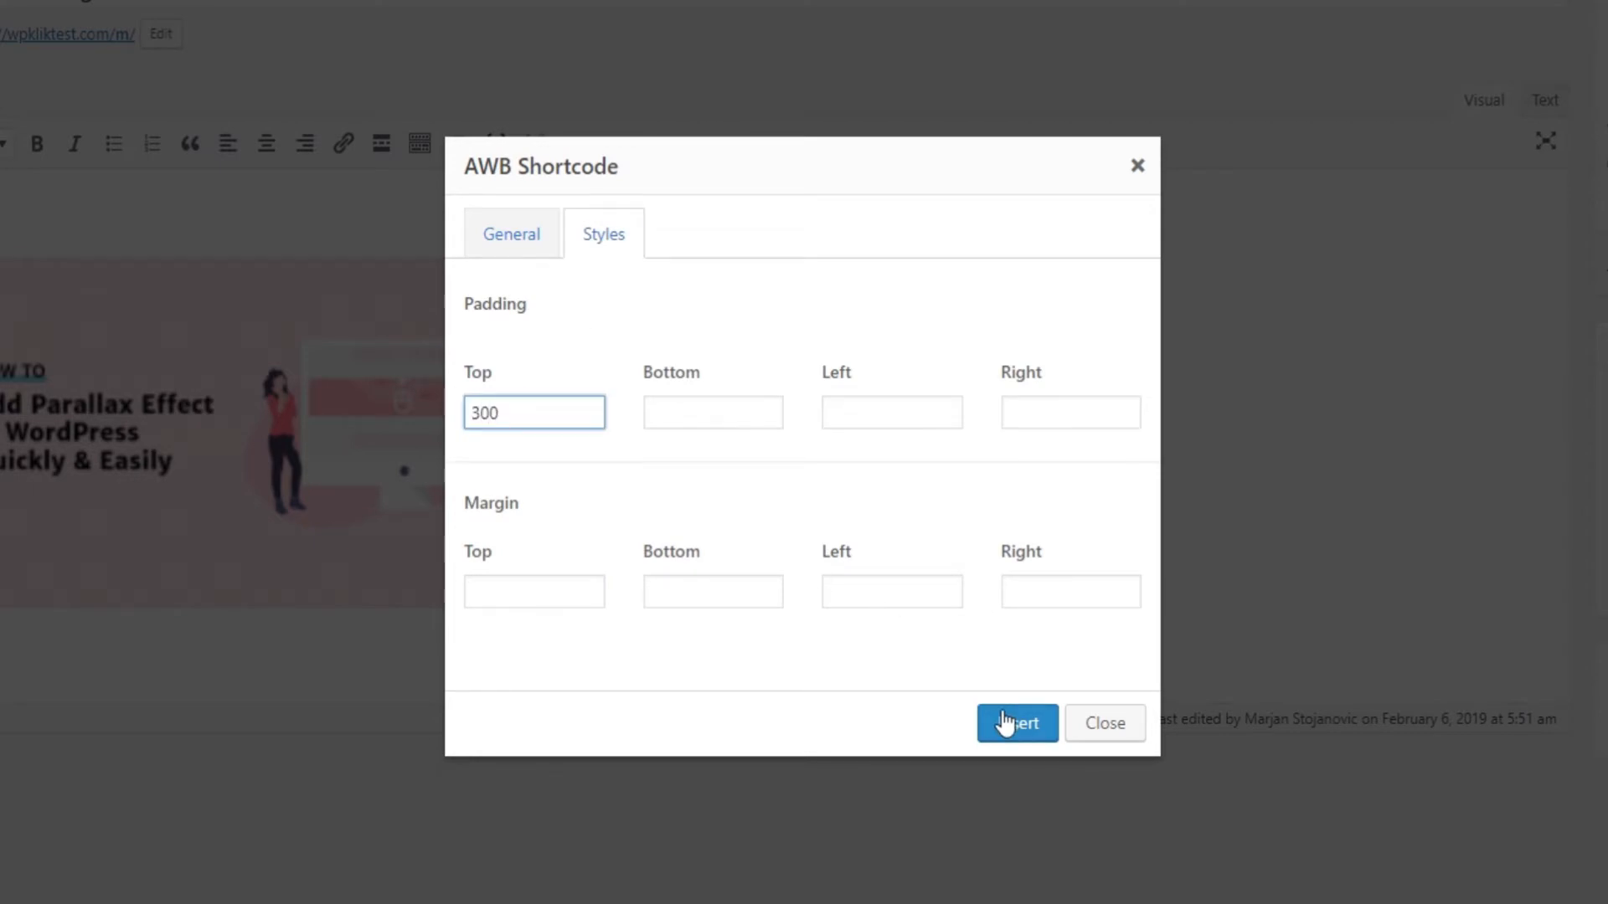
pyautogui.click(1016, 723)
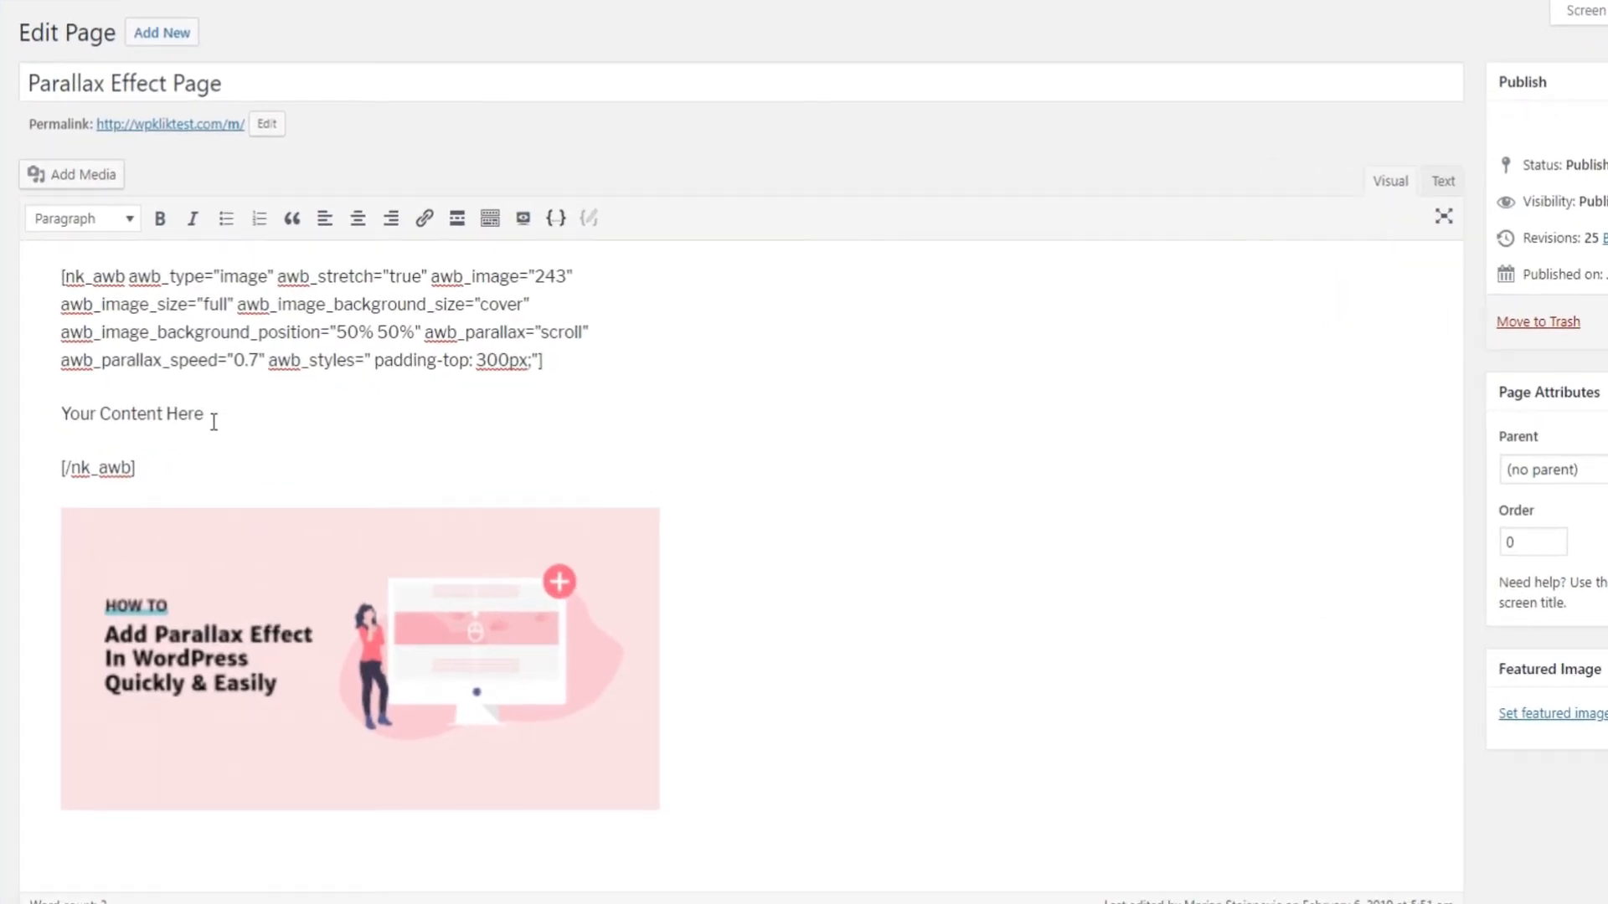
# Step: Replace 'Your Content Here' with TEST TEST and update the published page
pyautogui.doubleClick(132, 413)
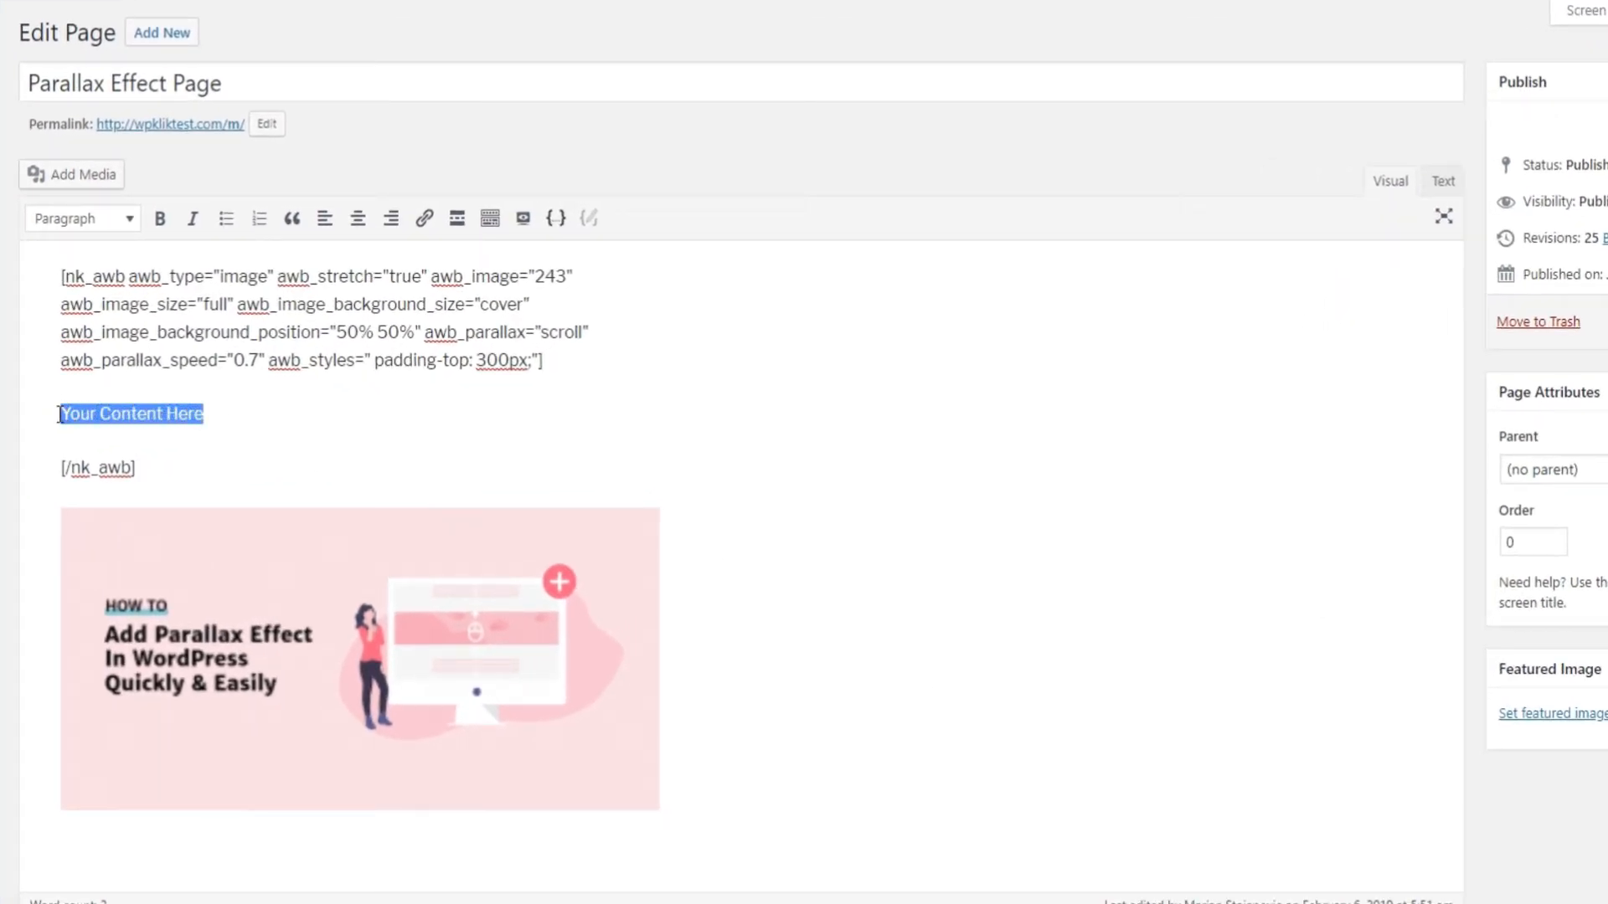
pyautogui.write('TEST')
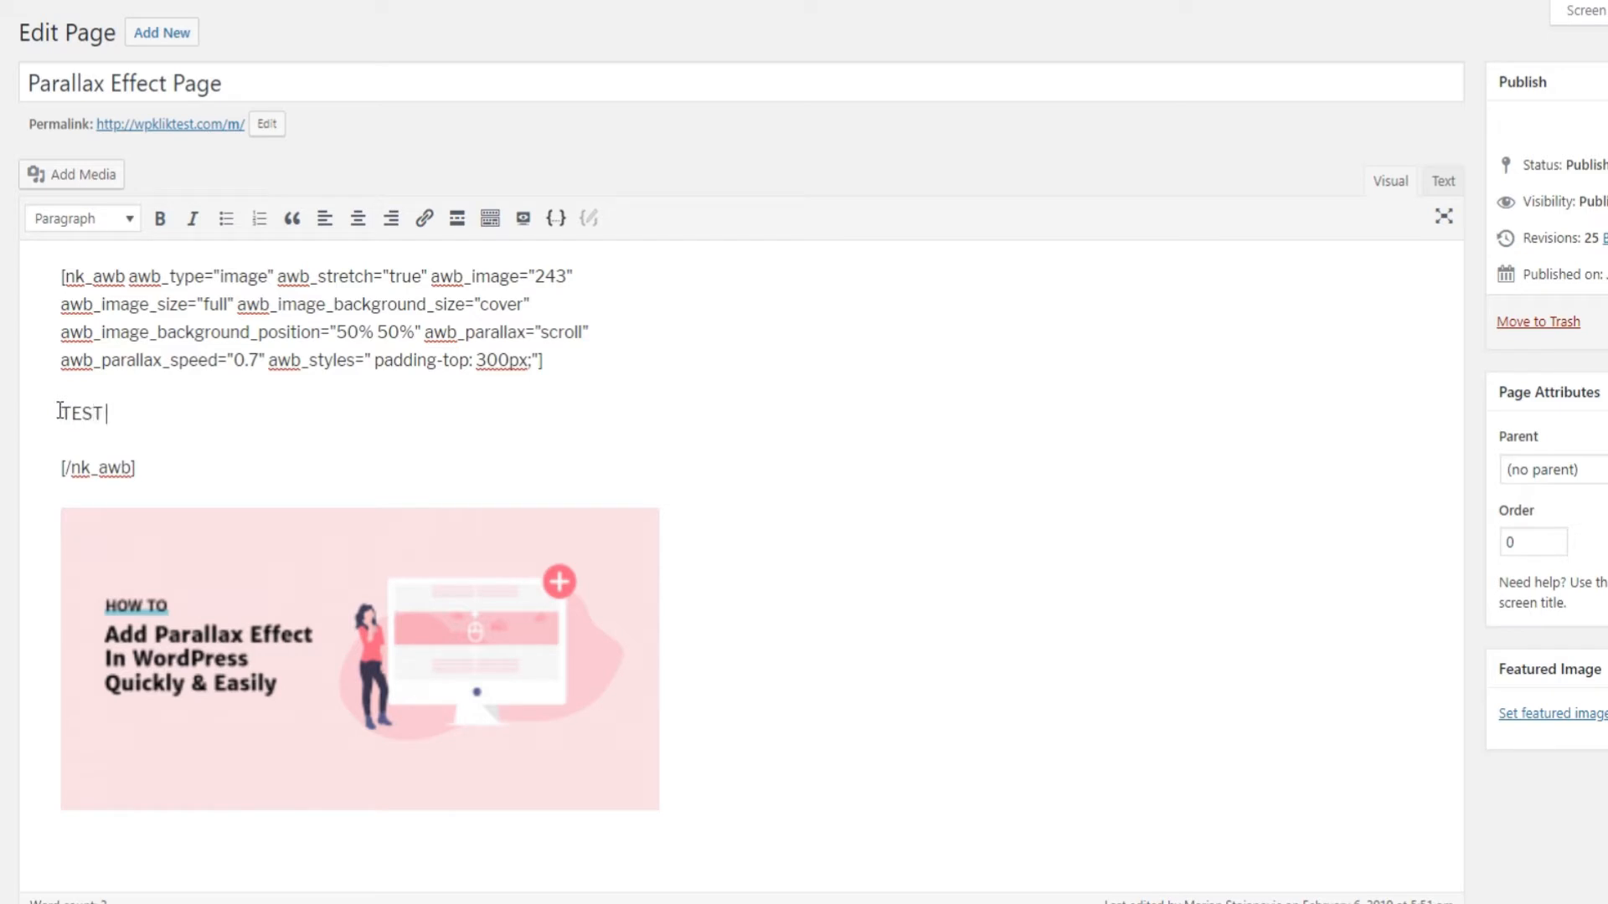
pyautogui.write('TES')
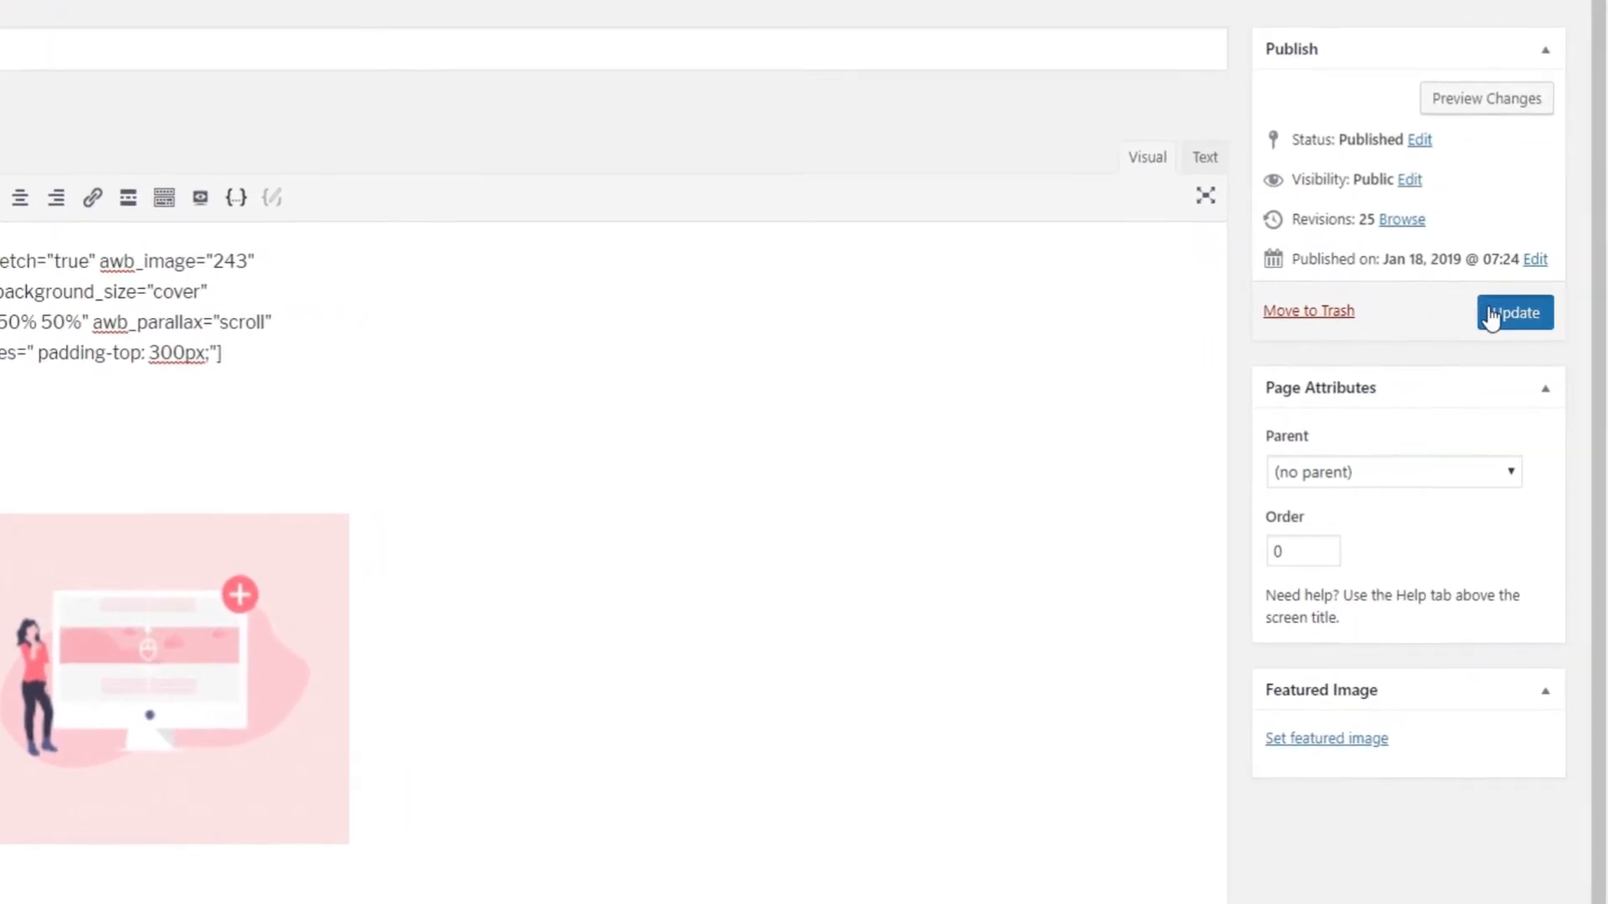
pyautogui.click(1515, 312)
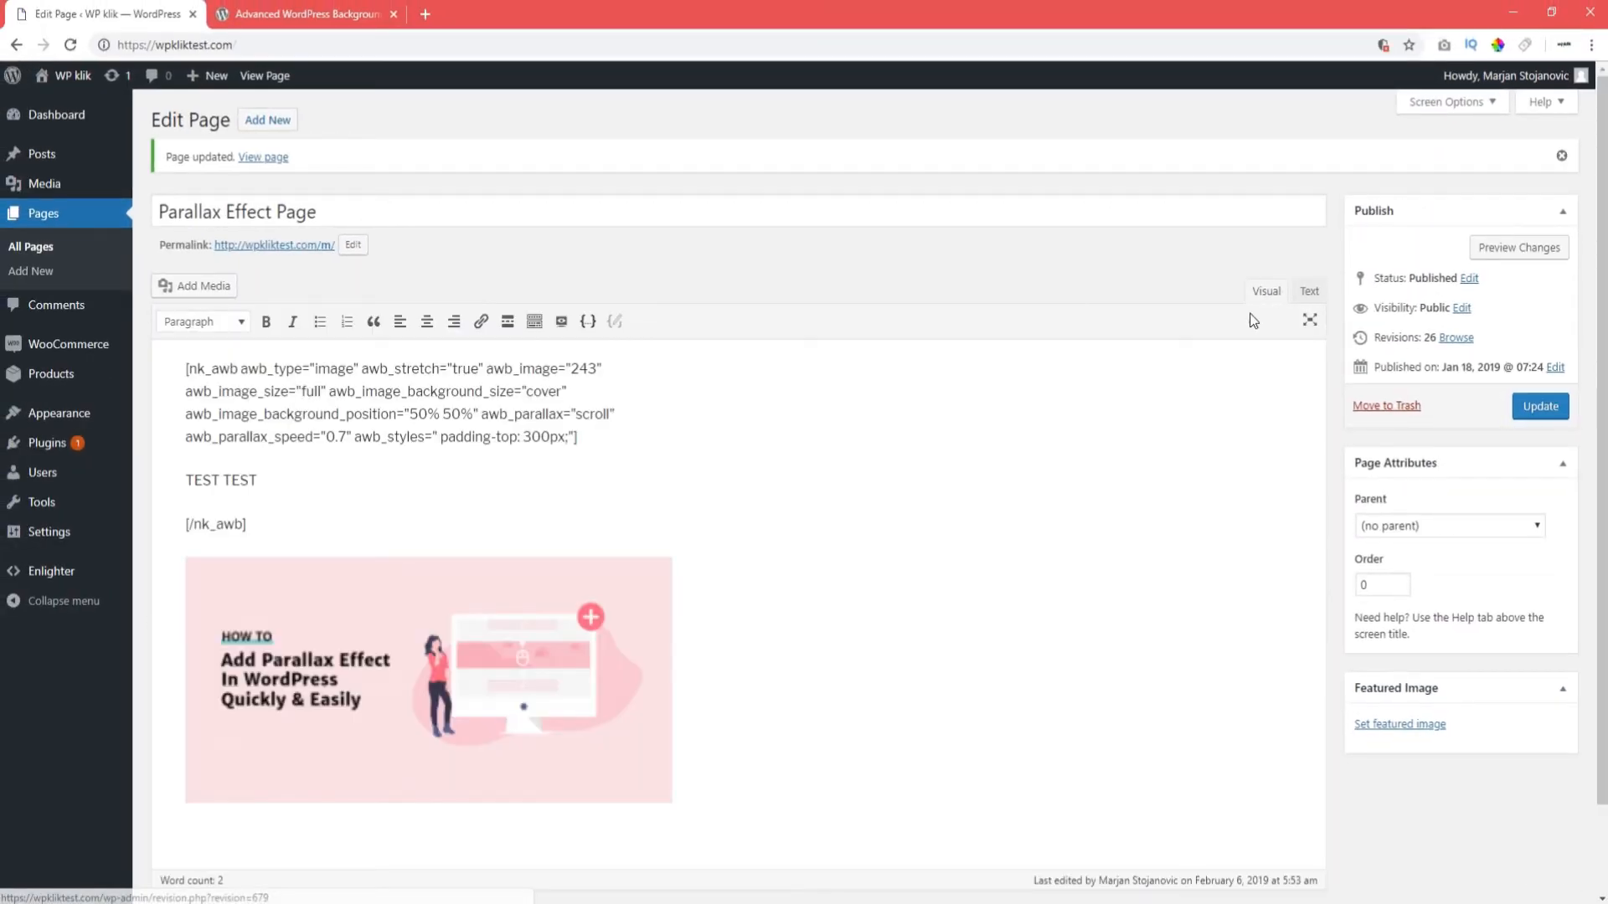
# Step: Open the live page from its permalink and scroll through the parallax background
pyautogui.click(274, 244)
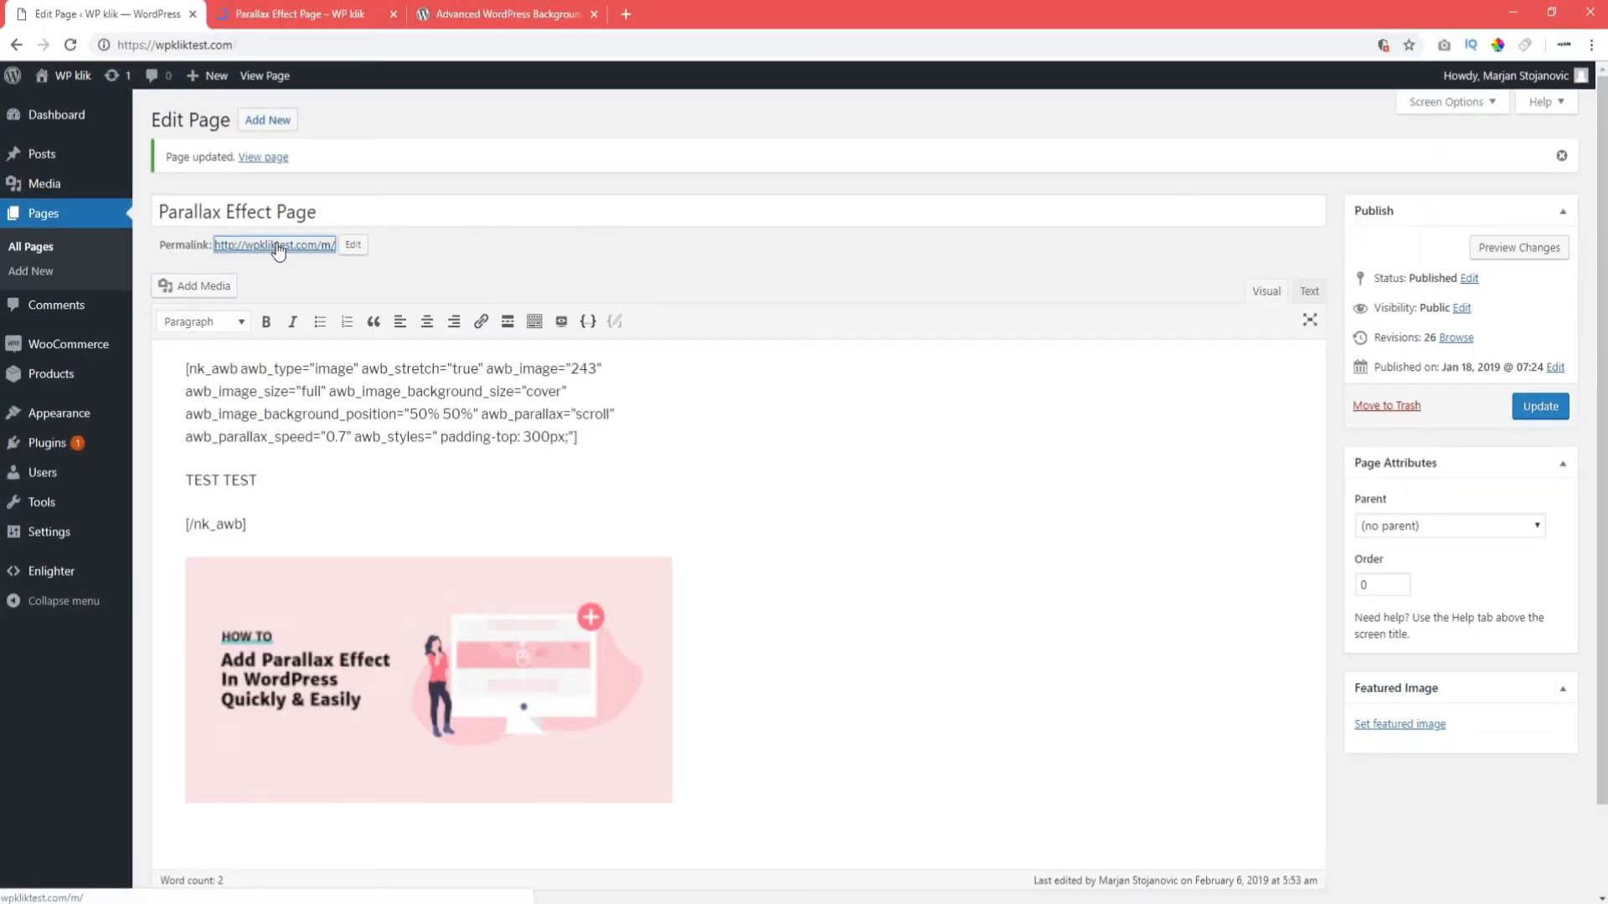
pyautogui.click(297, 14)
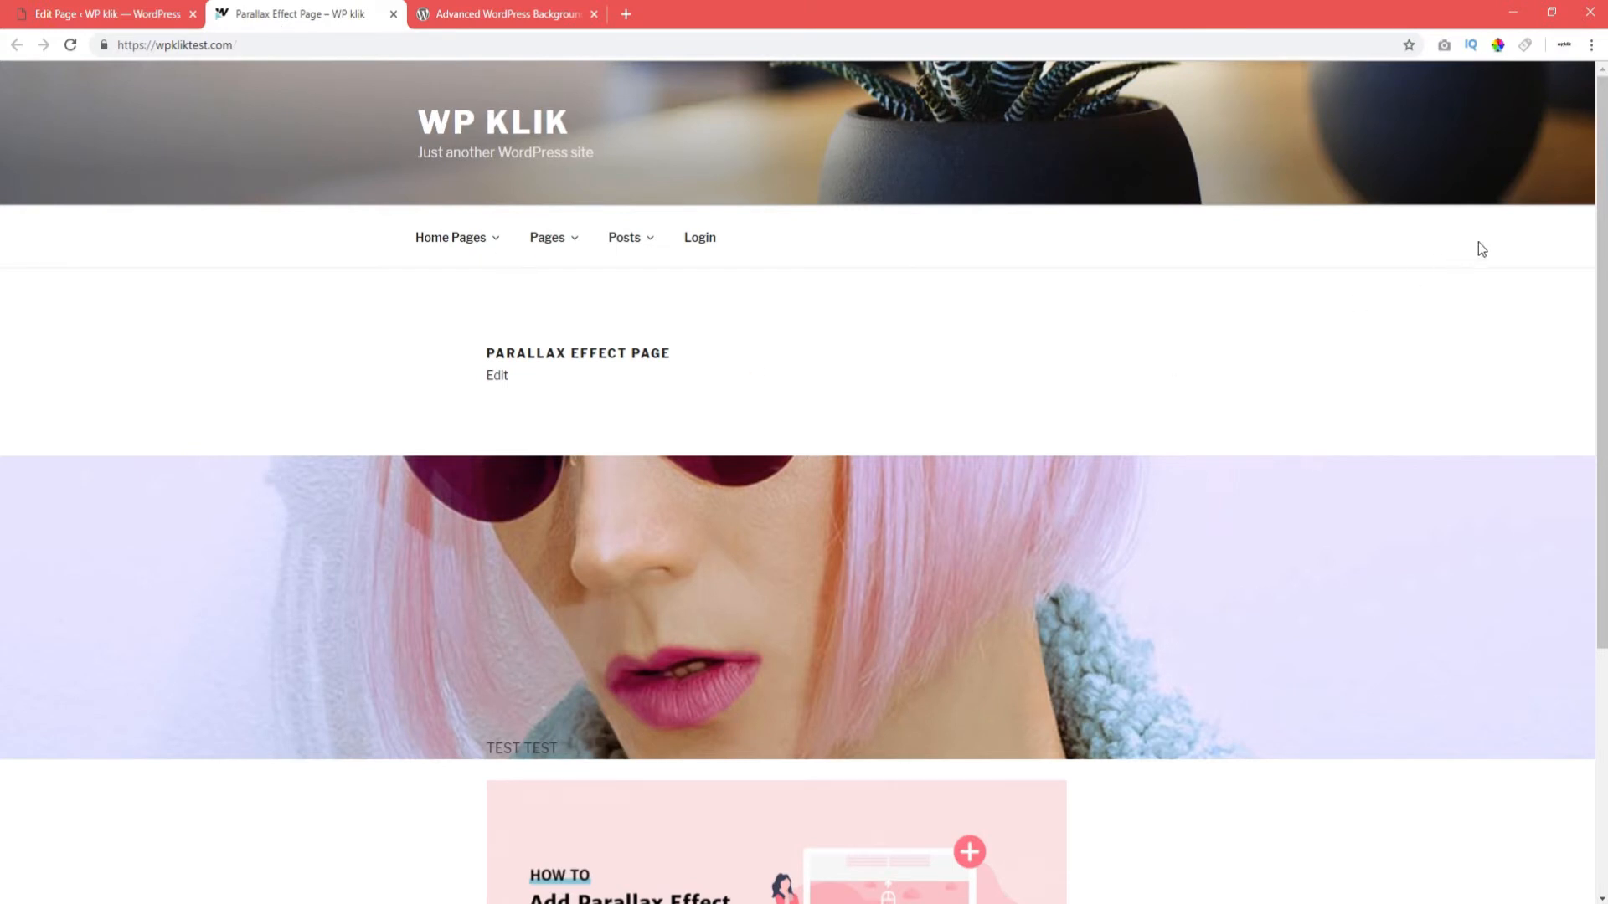
pyautogui.scroll(-3)
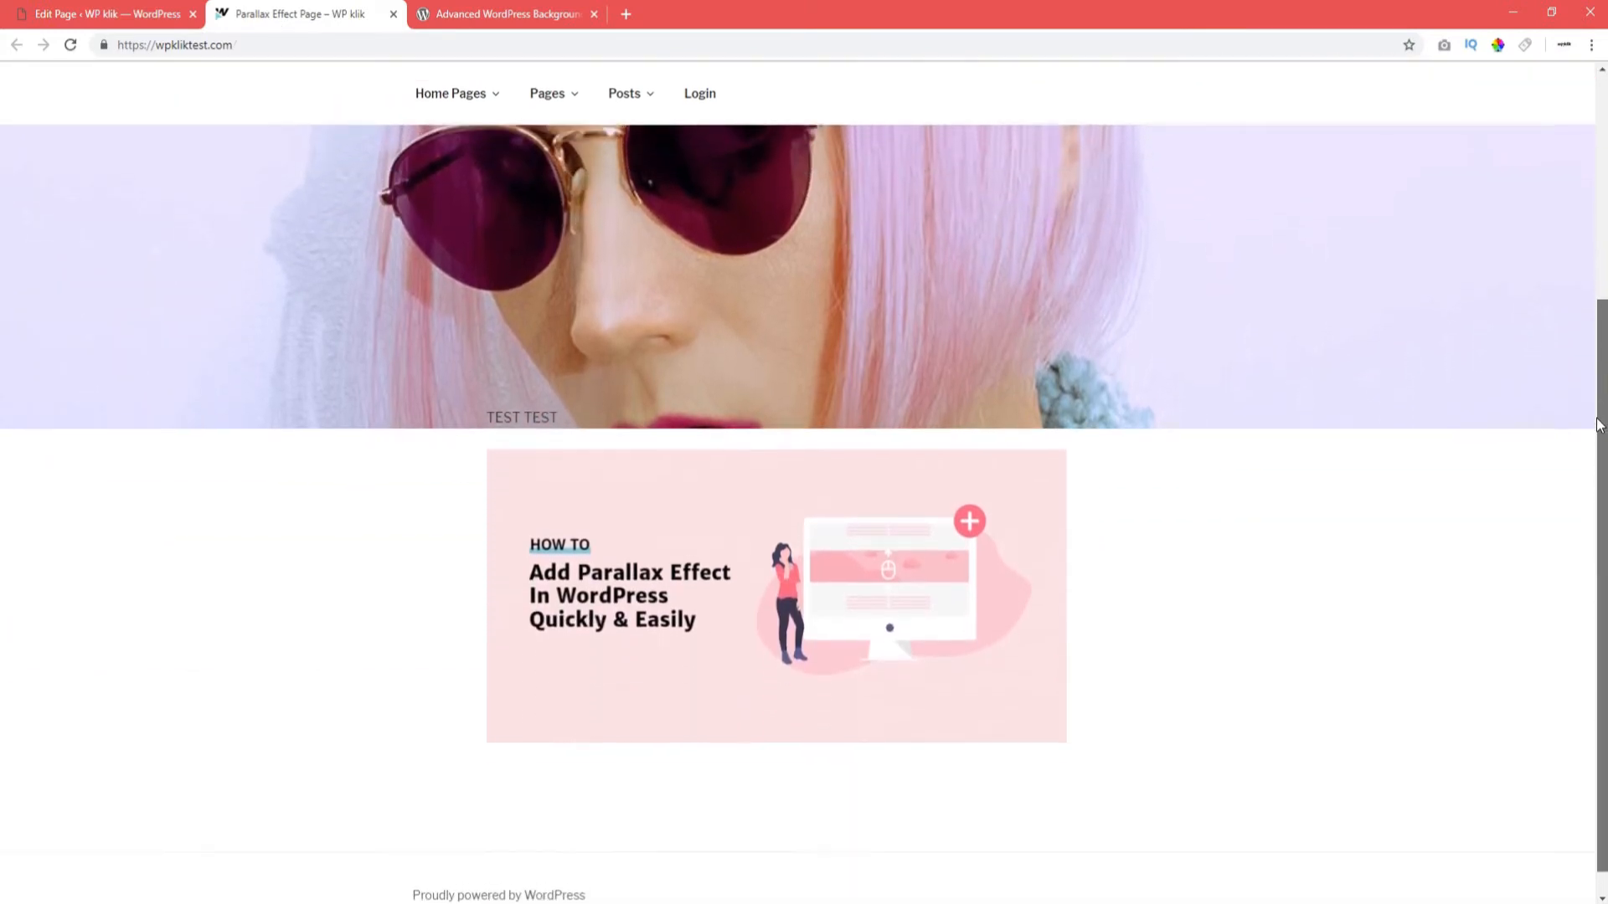